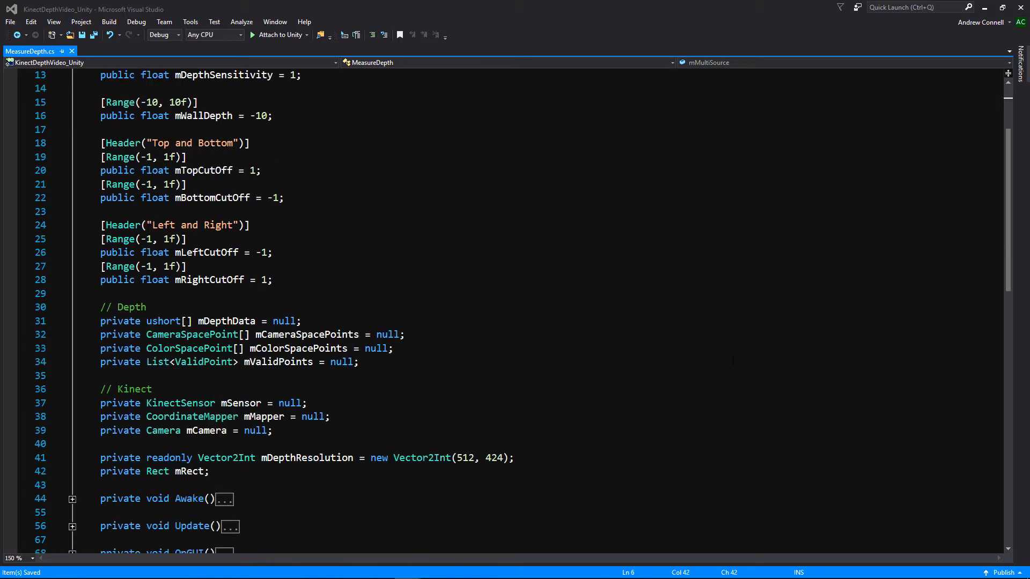
Declare 'private List<Vector2> mTriggerPoints = null;' below mValidPoints and save MeasureDepth.cs
click(358, 362)
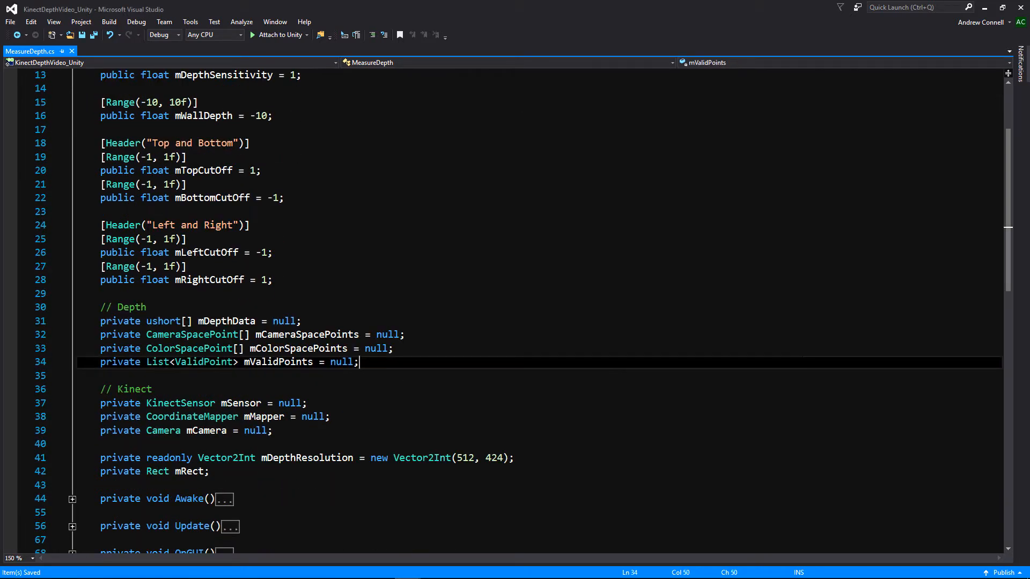
key(Enter)
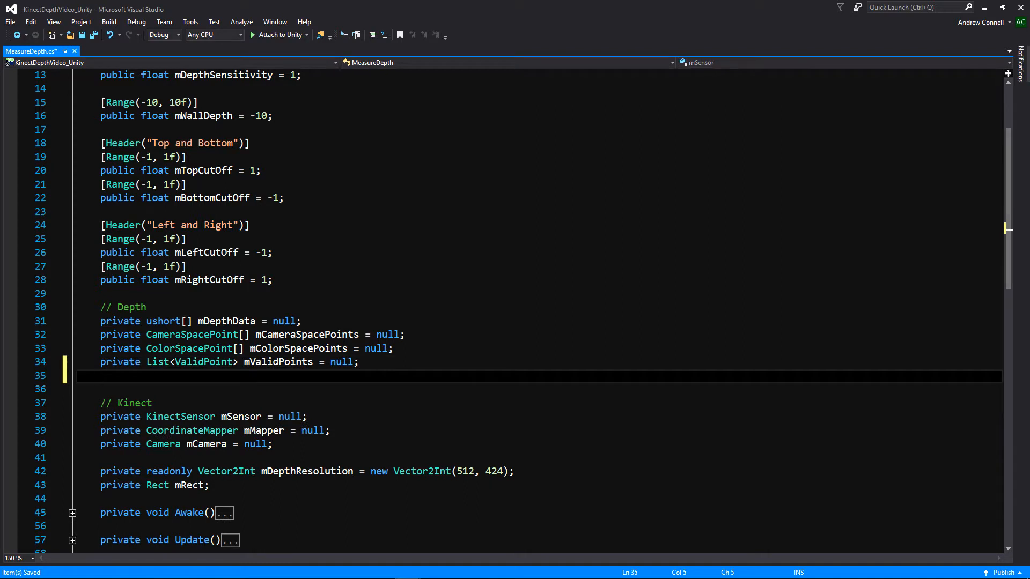
text(private List<>)
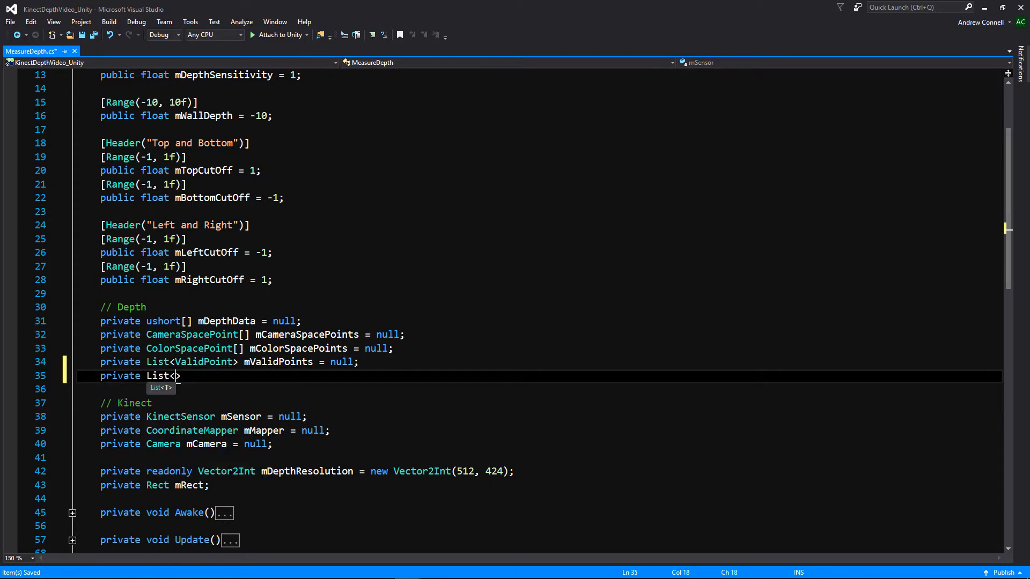
text(Vector2)
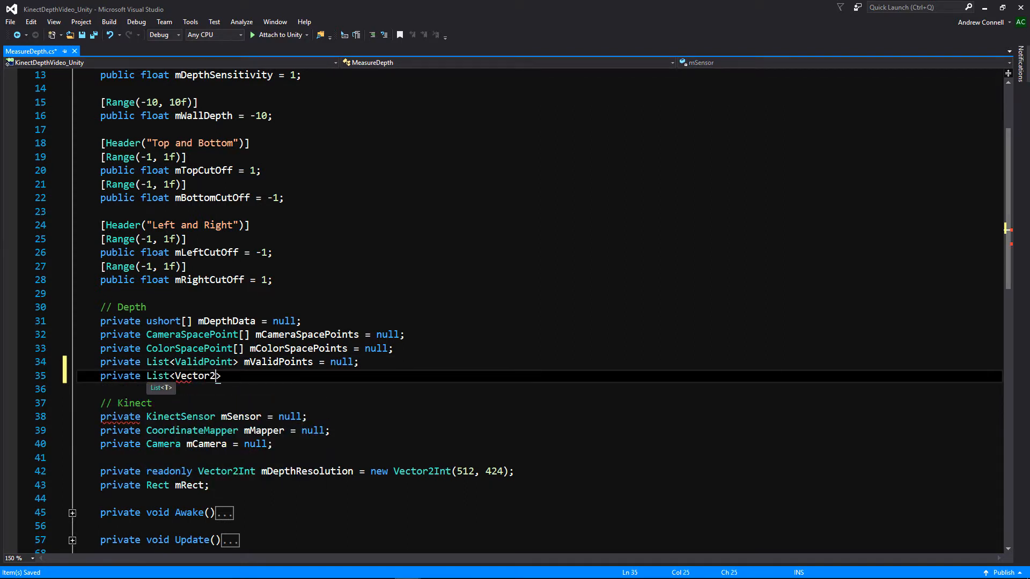
text("> ")
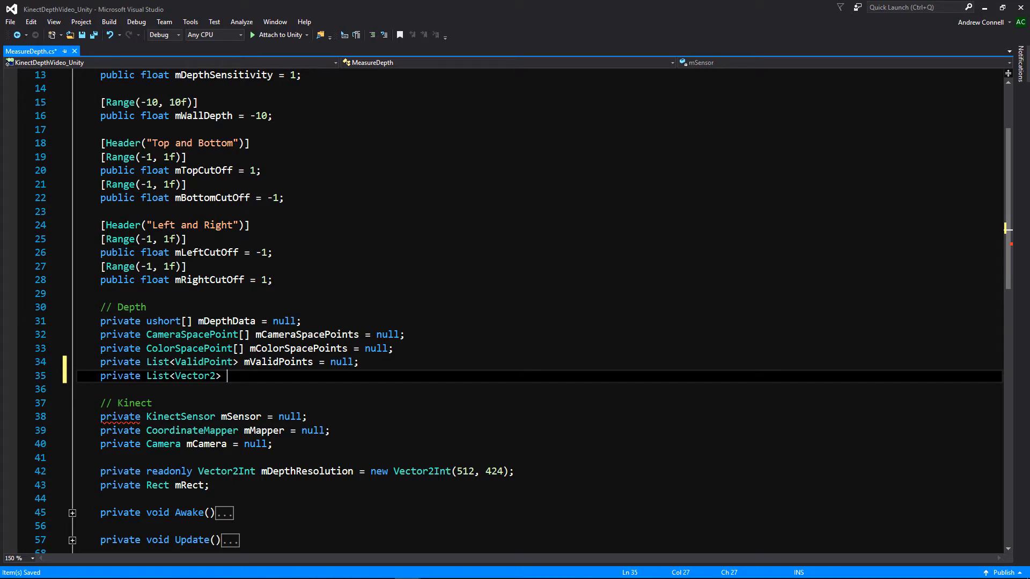
text(mTriggerP)
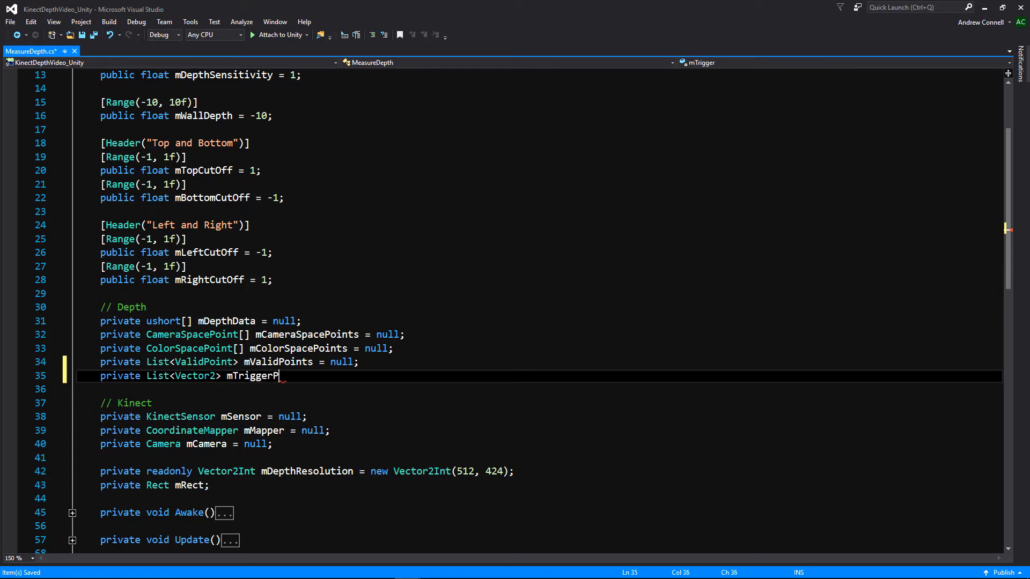
text(oints = null;)
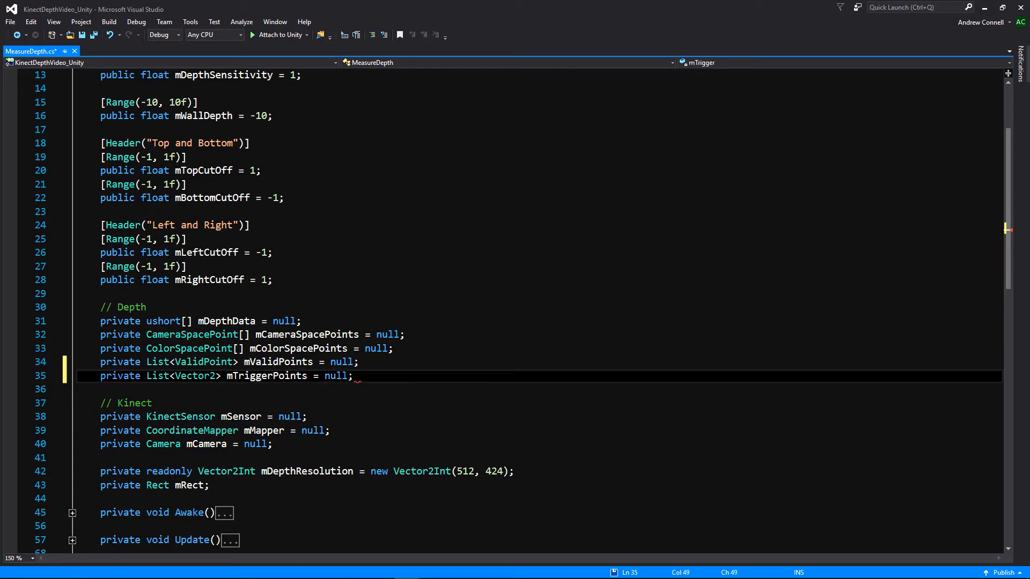
key(Ctrl+S)
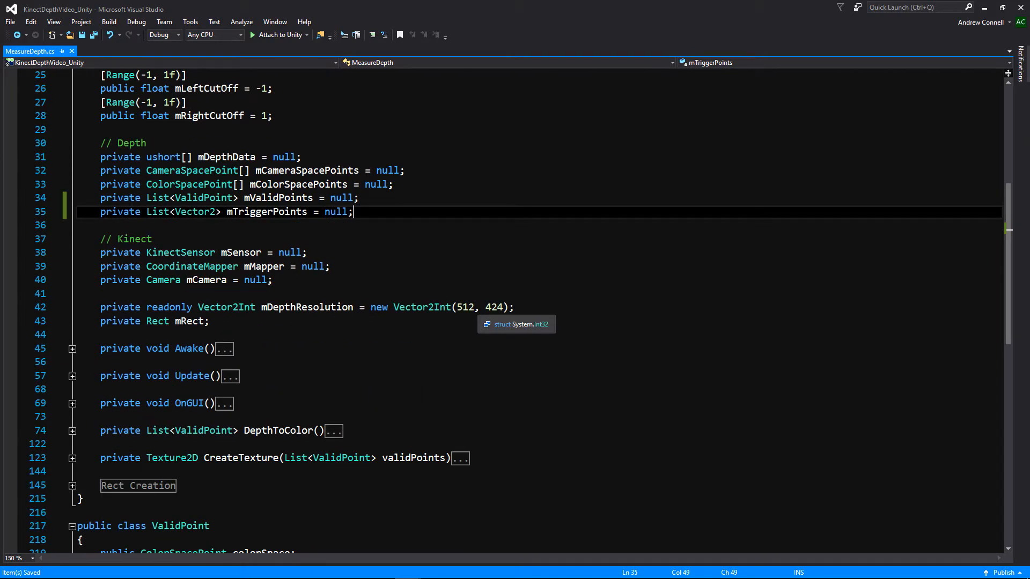
Expand Update() to show its Space-key block, then expand and re-collapse the Rect Creation region
scroll(down, 3)
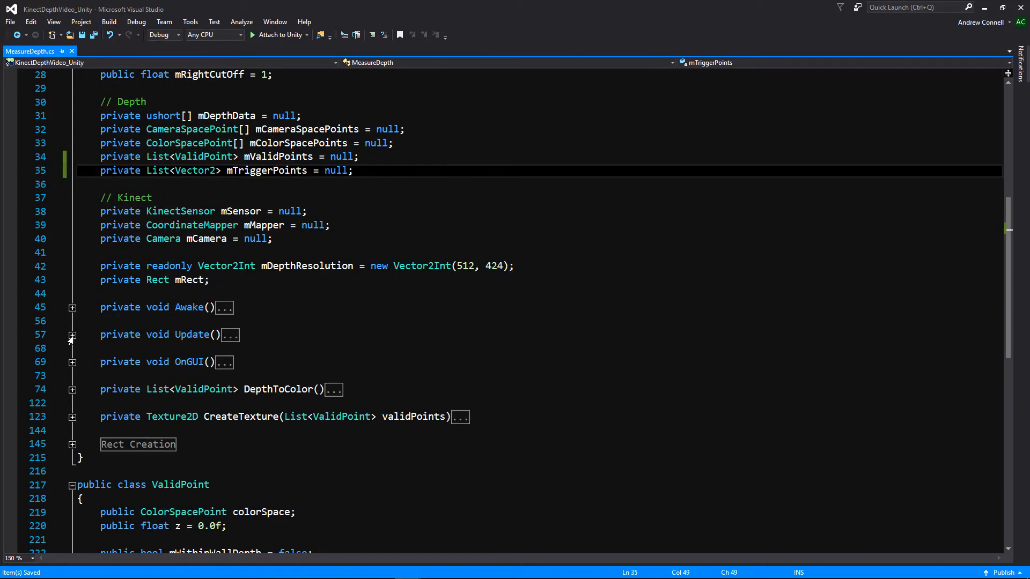
click(72, 335)
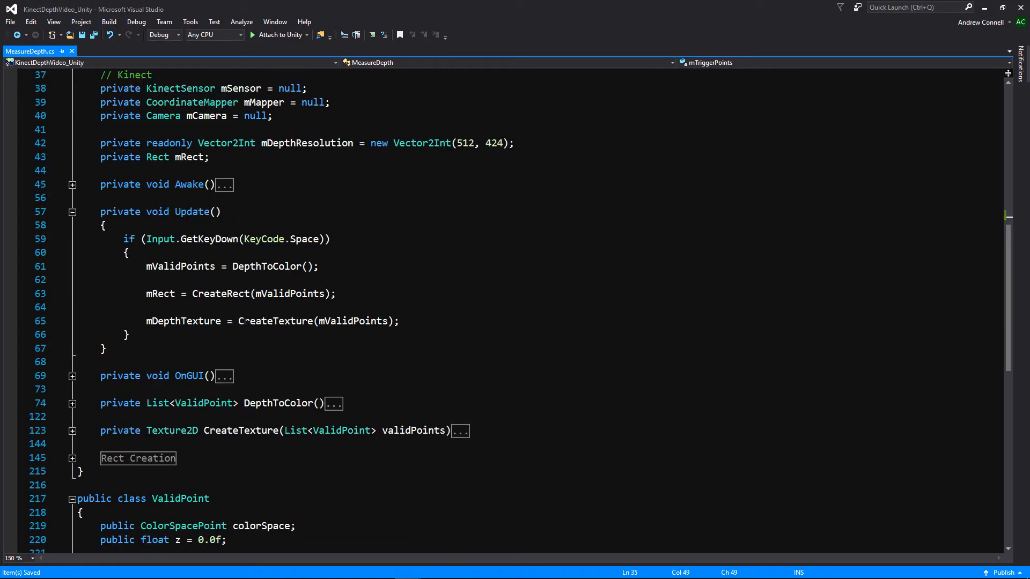
scroll(down, 3)
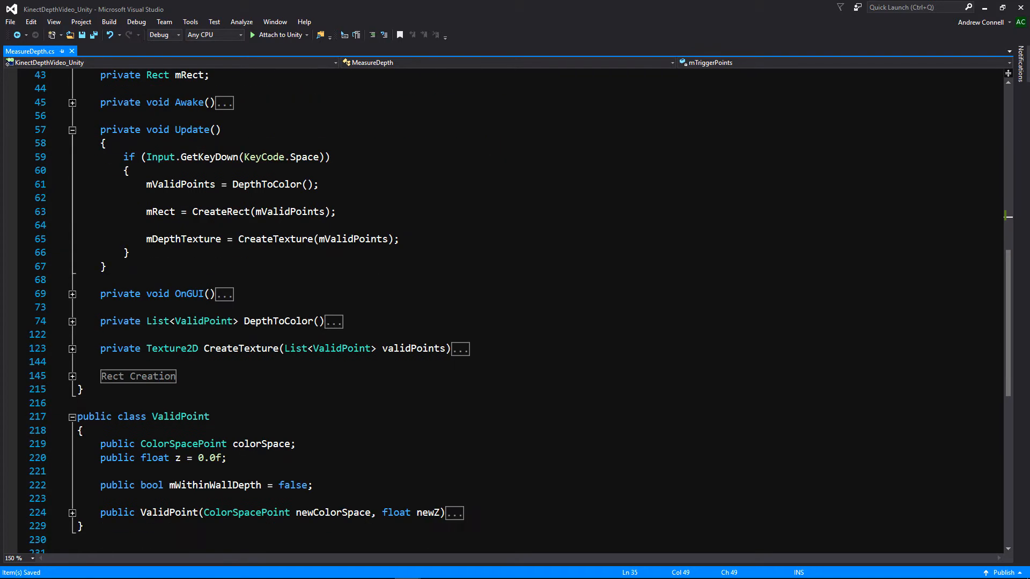
click(71, 376)
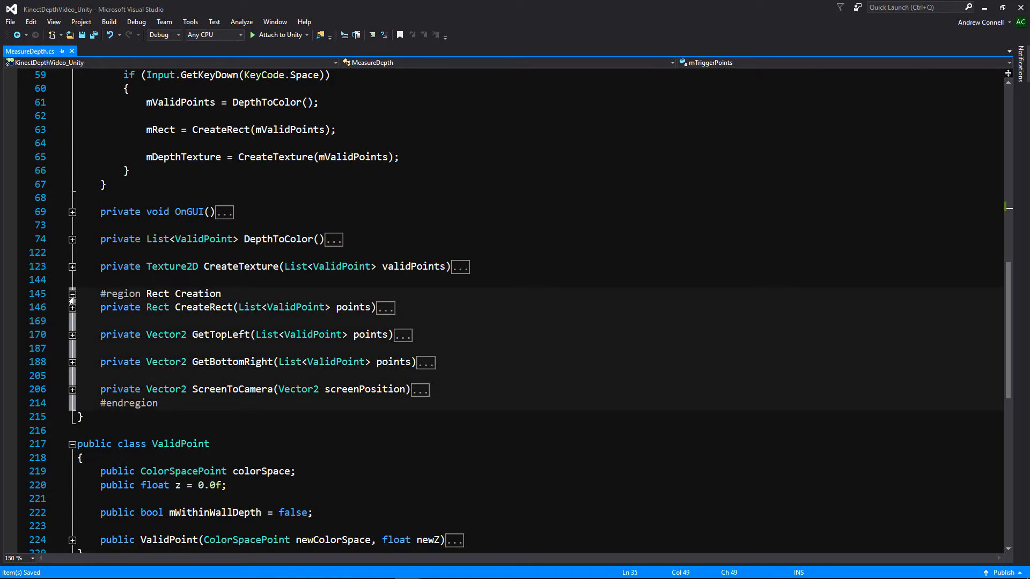
click(72, 294)
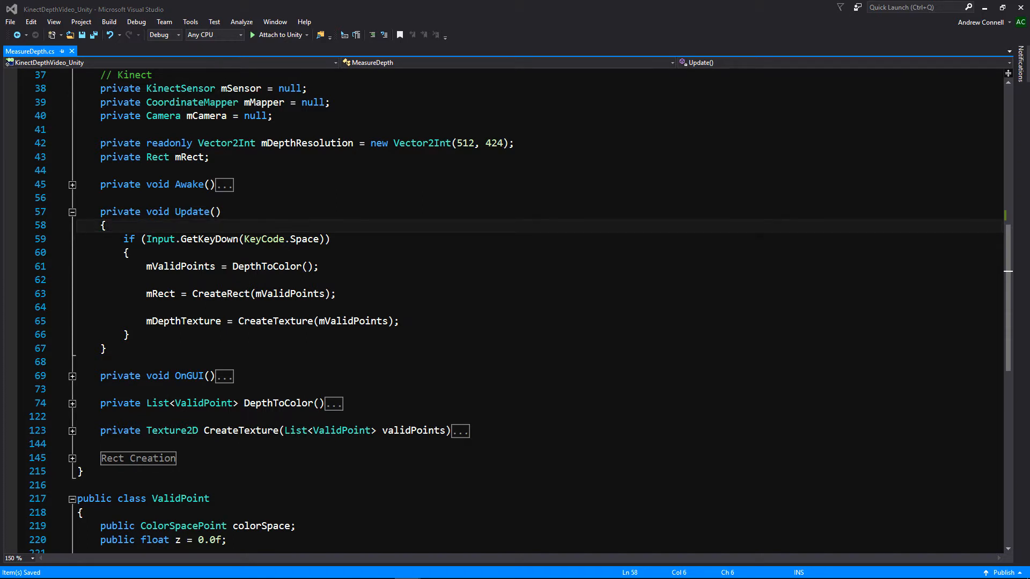
After DepthToColor, write 'private List<Vector2> FilterToTrigger(List<ValidPoint> validPoints)' with an empty body
click(111, 416)
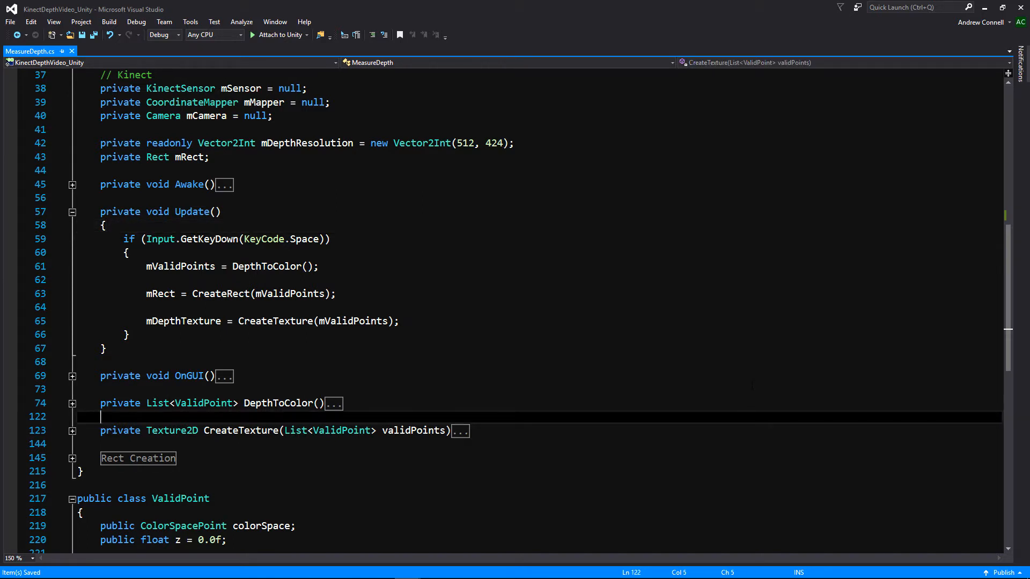
text(pri)
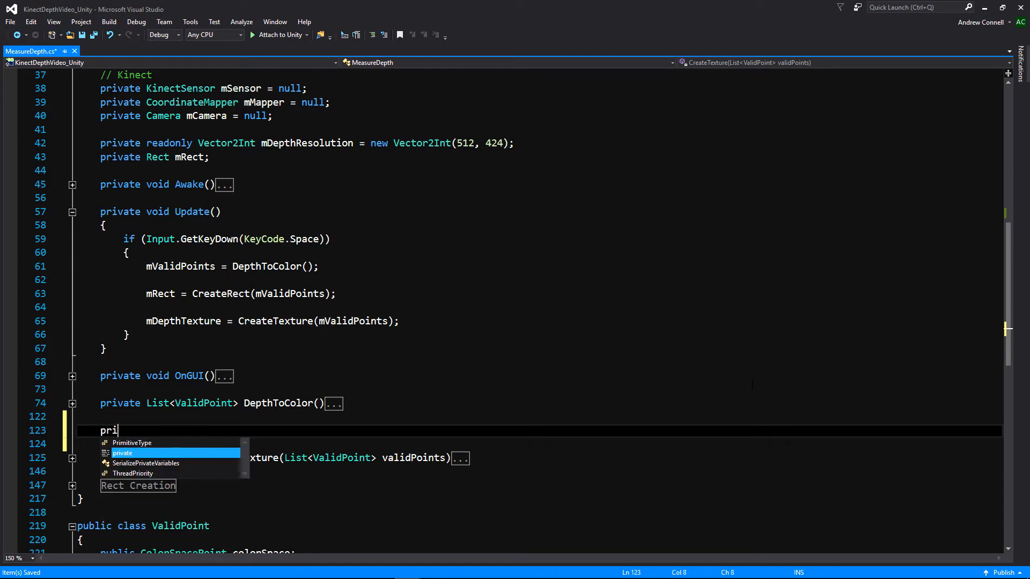
text(vate List<Vector2>)
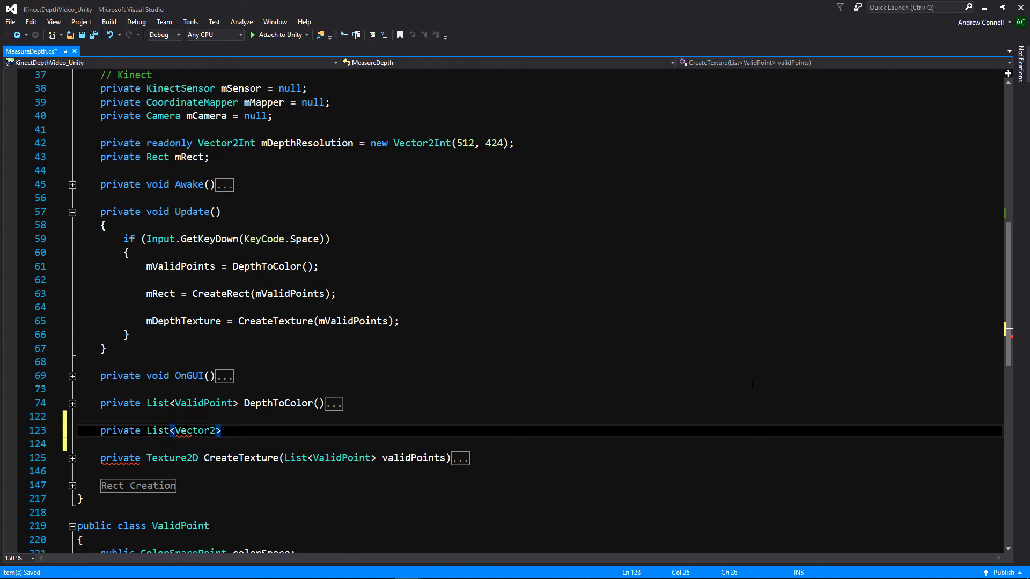
text(Filter)
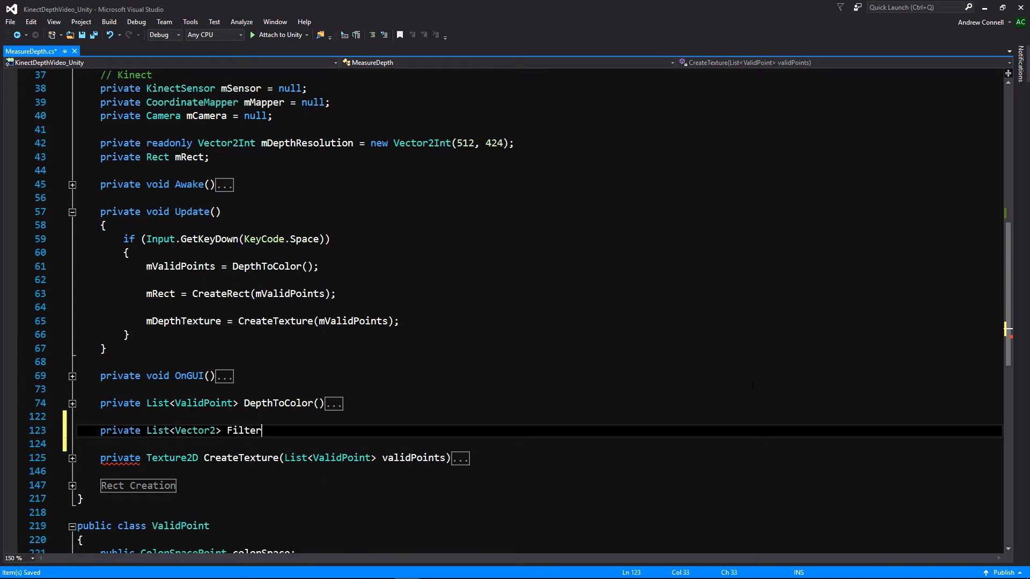
text(ToTri)
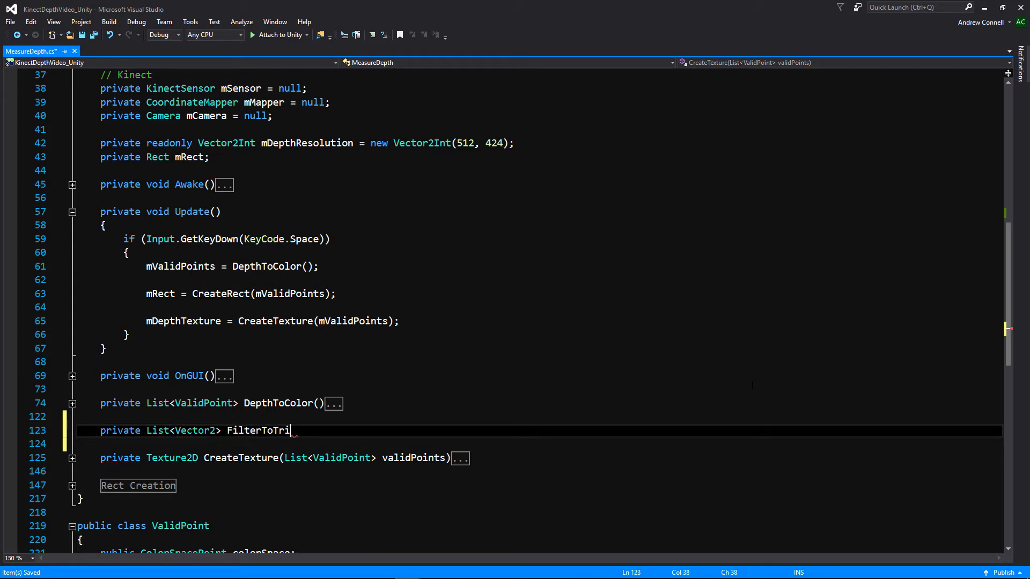
text(gger)
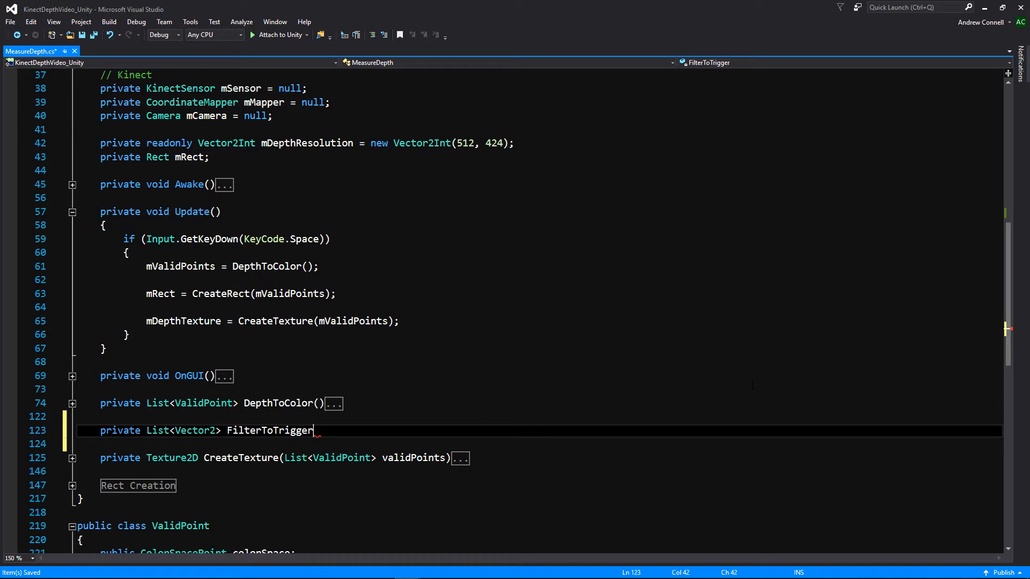
text((List<ValidPoint>)
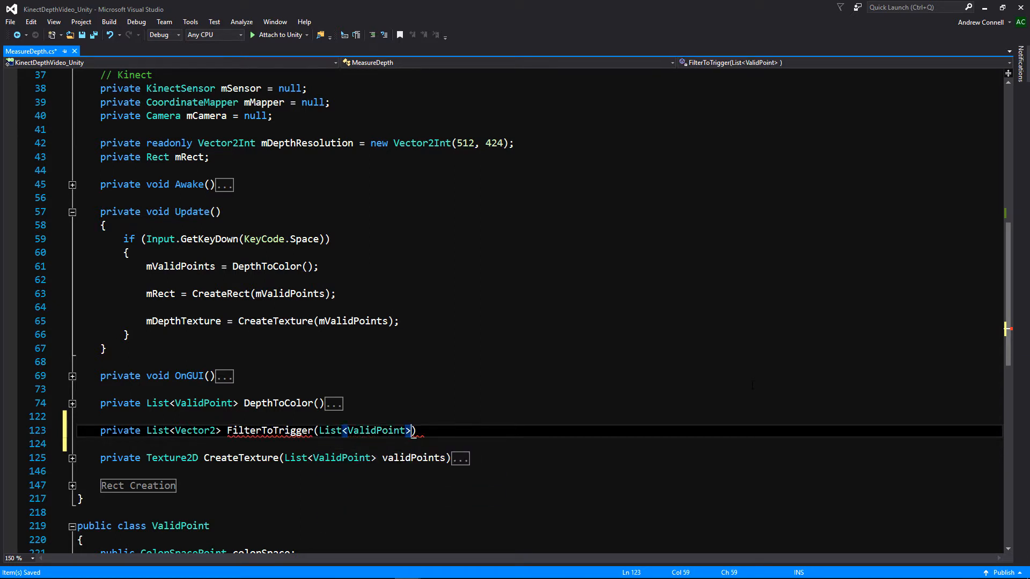
text(validPoin)
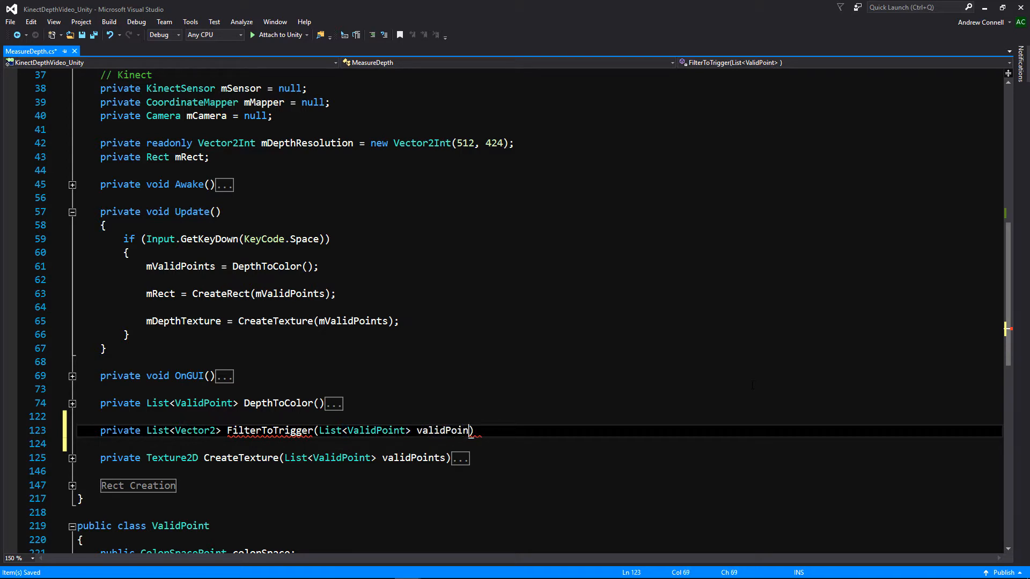
text(ts))
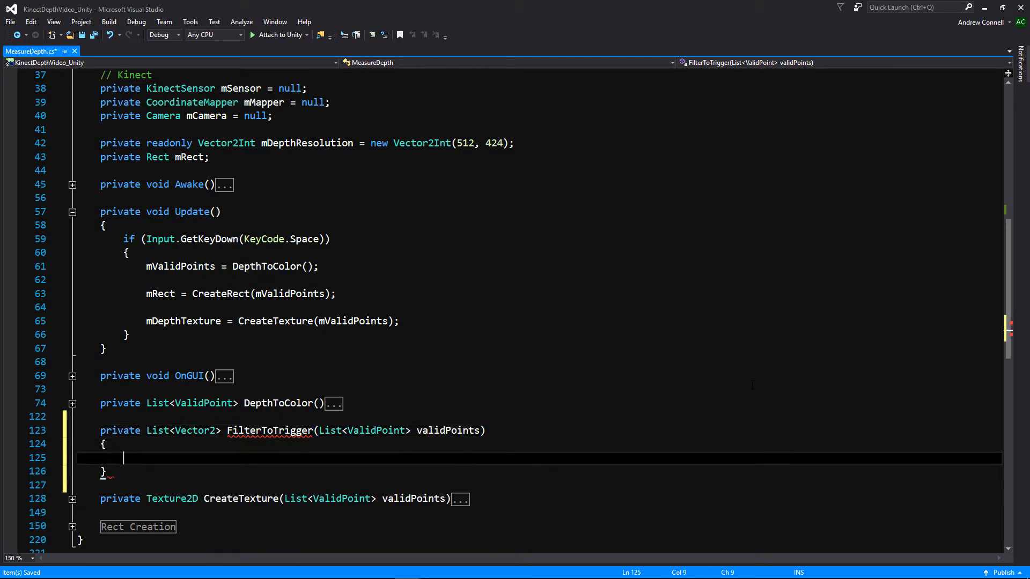
scroll(down, 3)
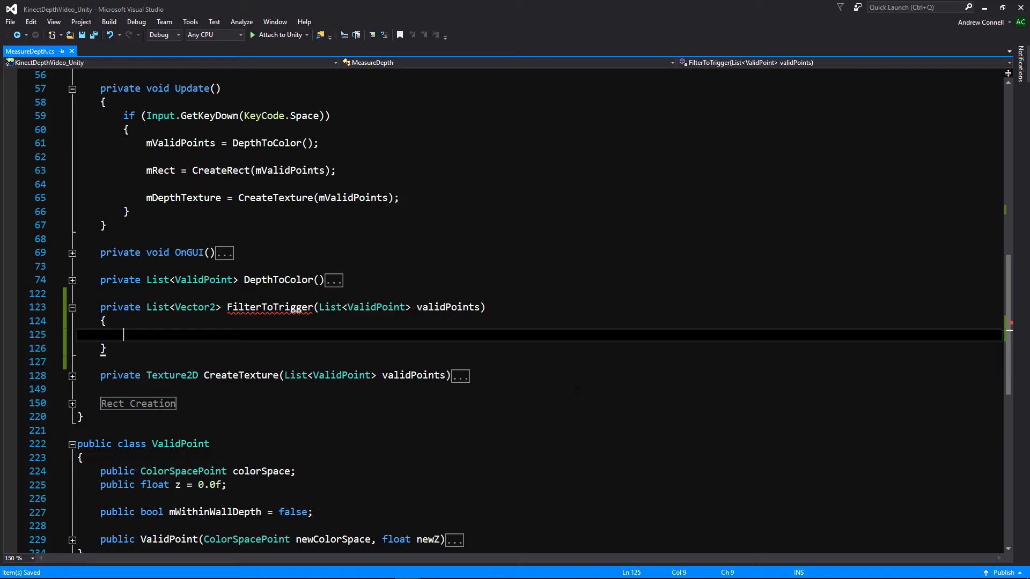
Declare a new triggerPoints List<Vector2> and open a foreach over validPoints
text(List,)
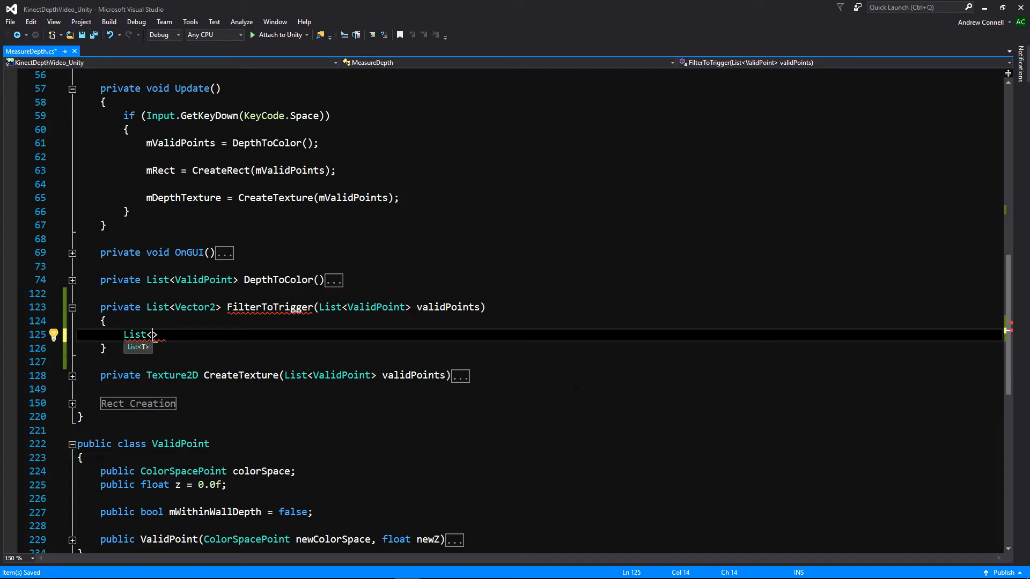
text(Vector2>)
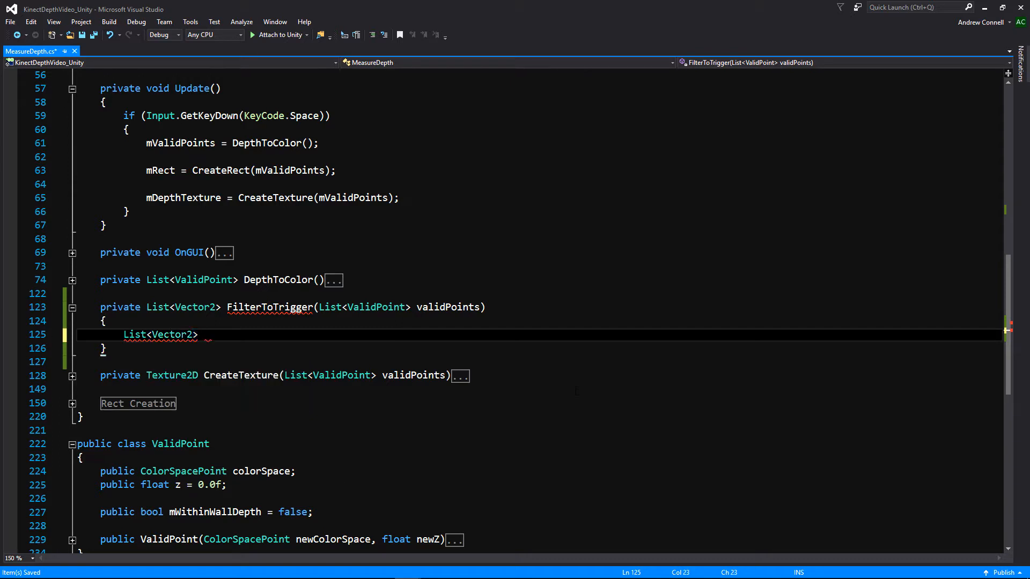
text(triggerPoints)
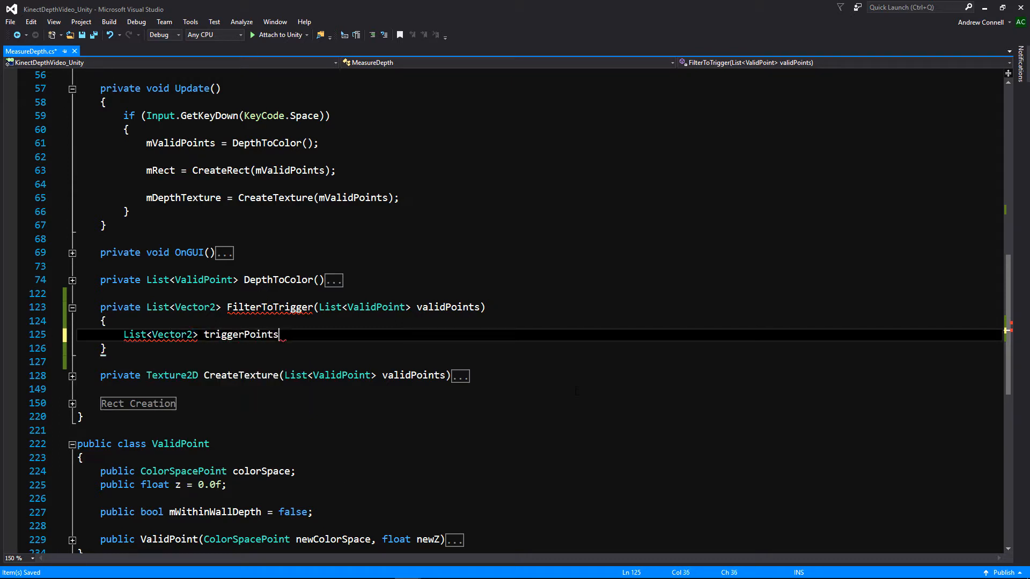
text(= new)
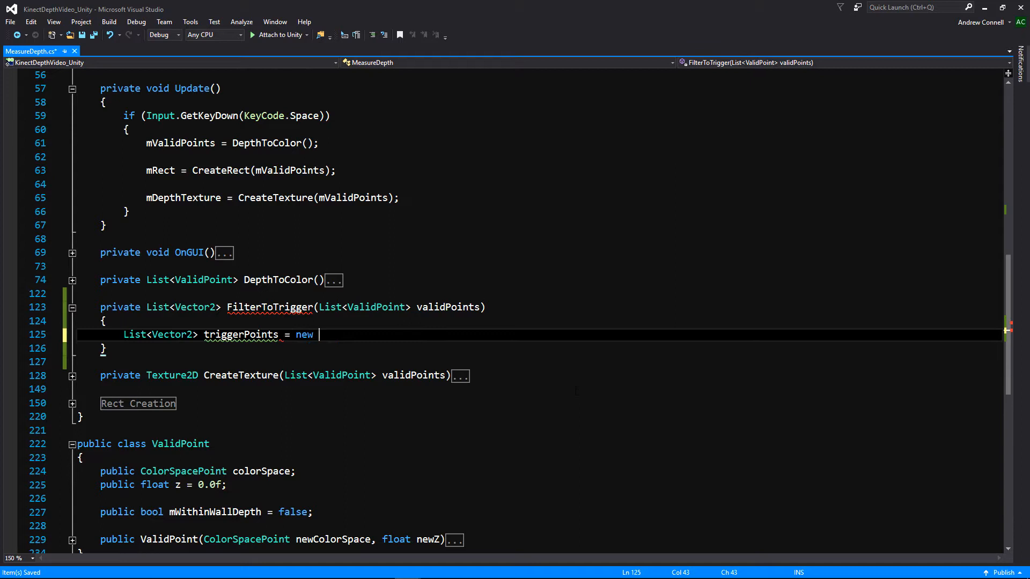
text(List<Vector2>();)
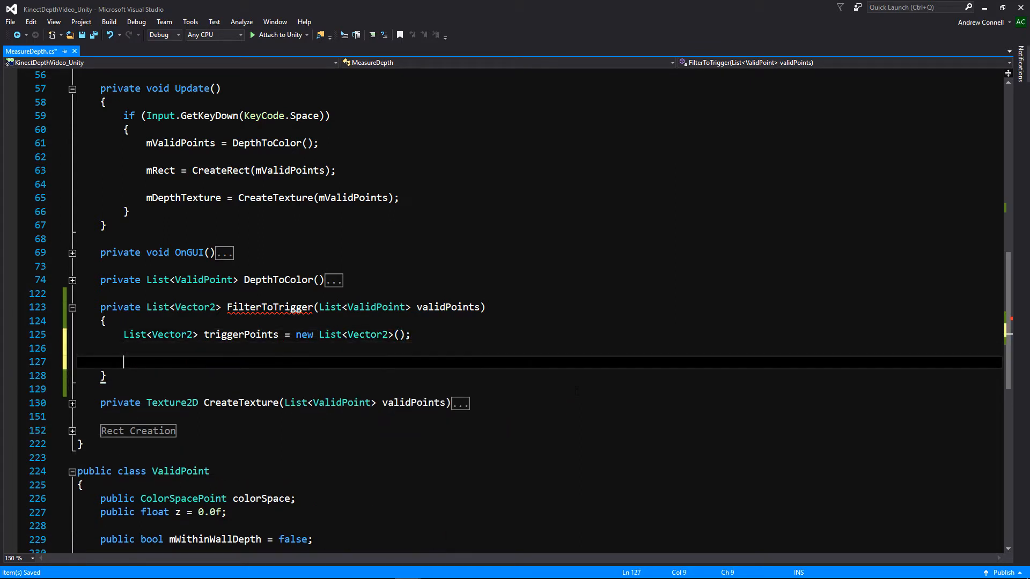
text(foreach)
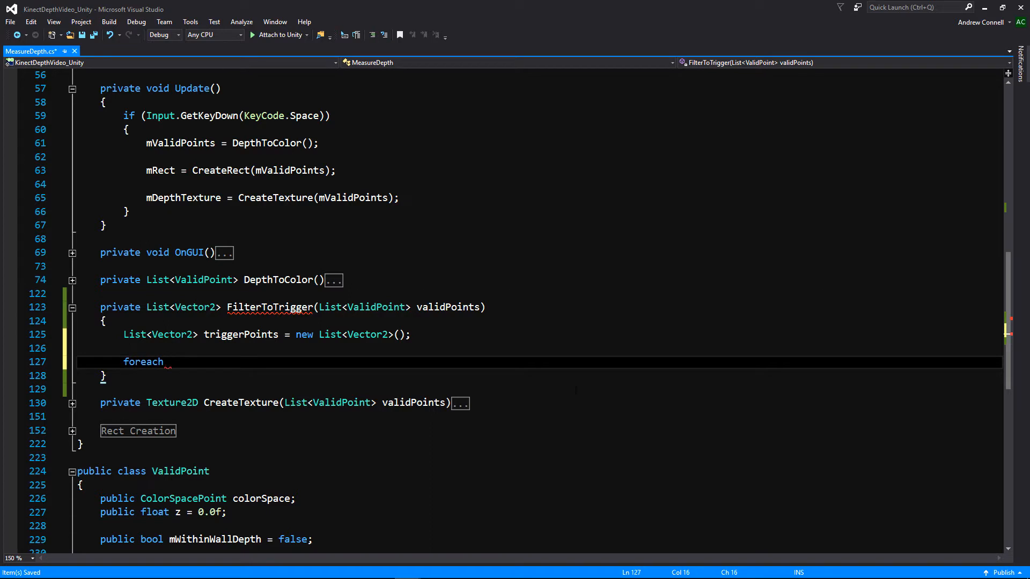
text((ValidPoint))
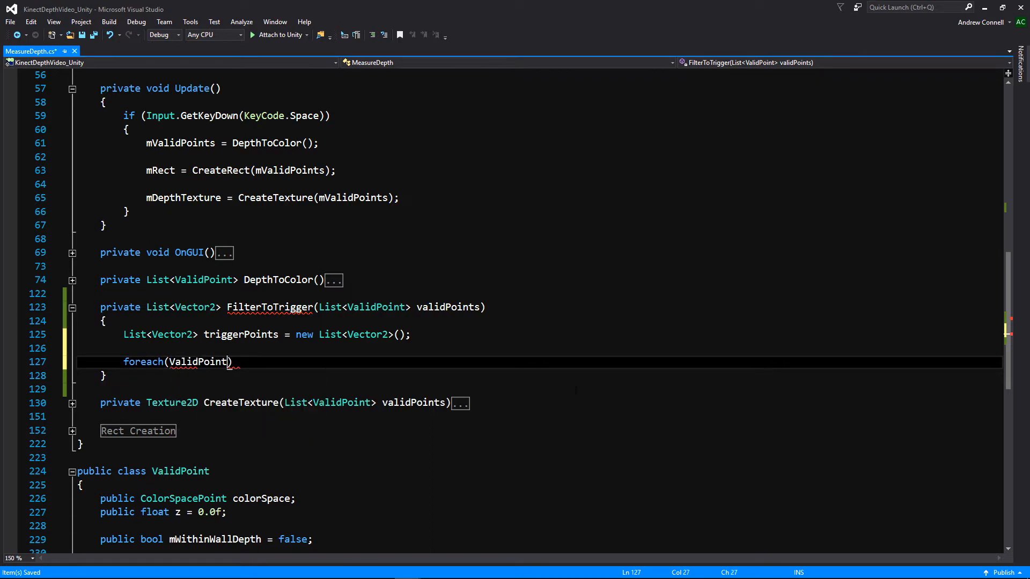
text(point in)
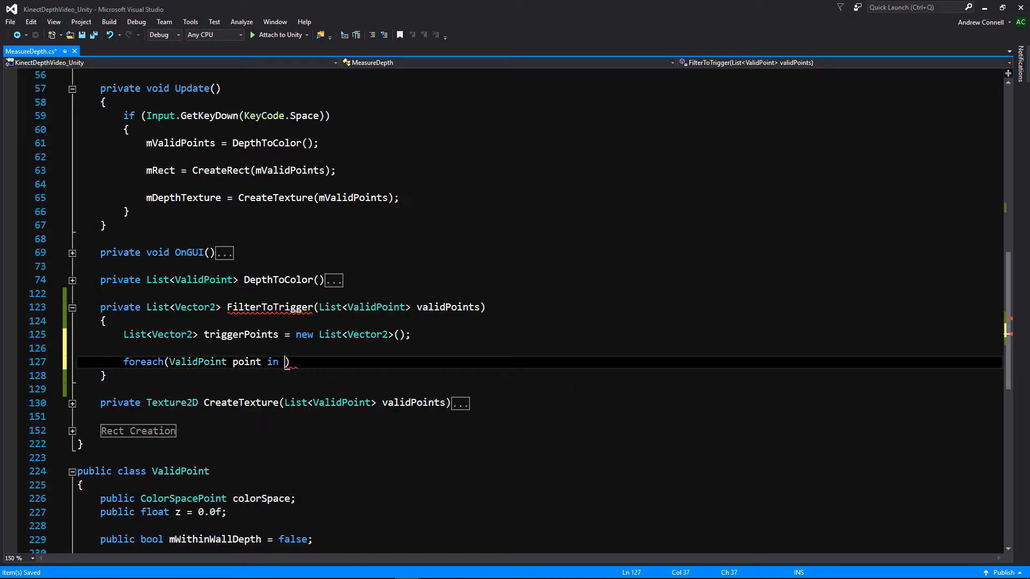
text(validPoints)
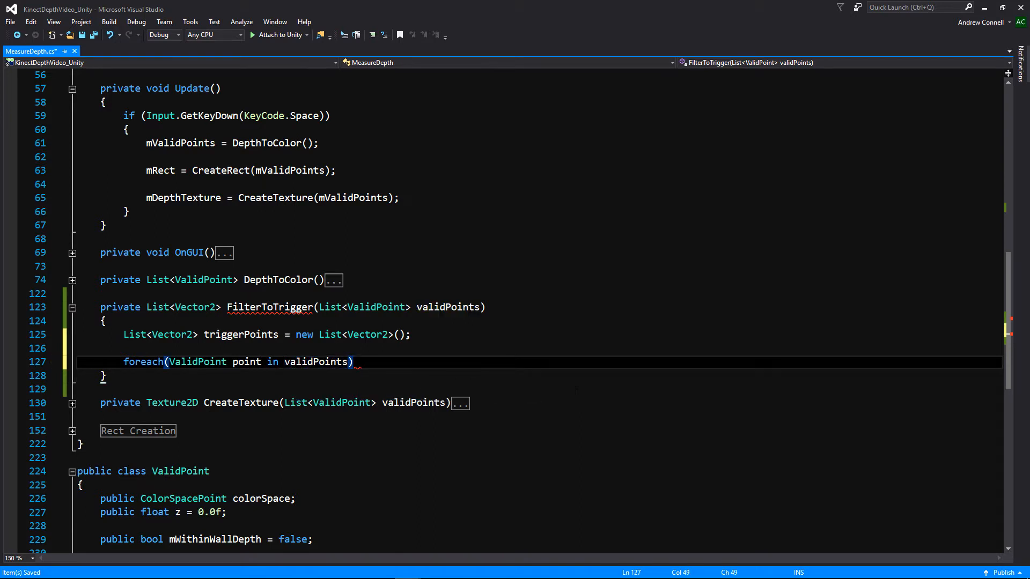
text({)
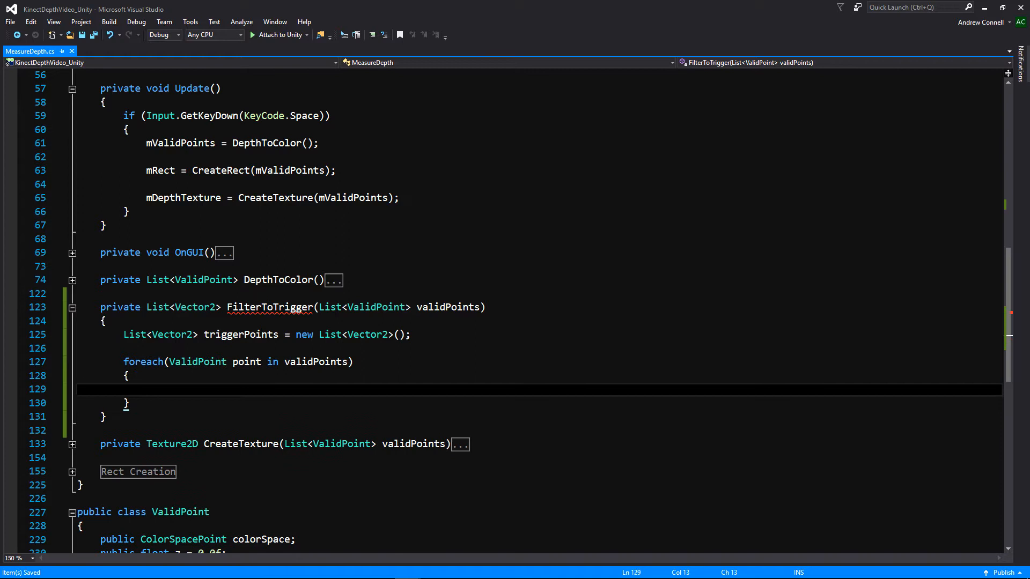
Add an if(!point.mWithinWallDepth) check and begin the screenPoint assignment from ScreenToCamera
text(if()
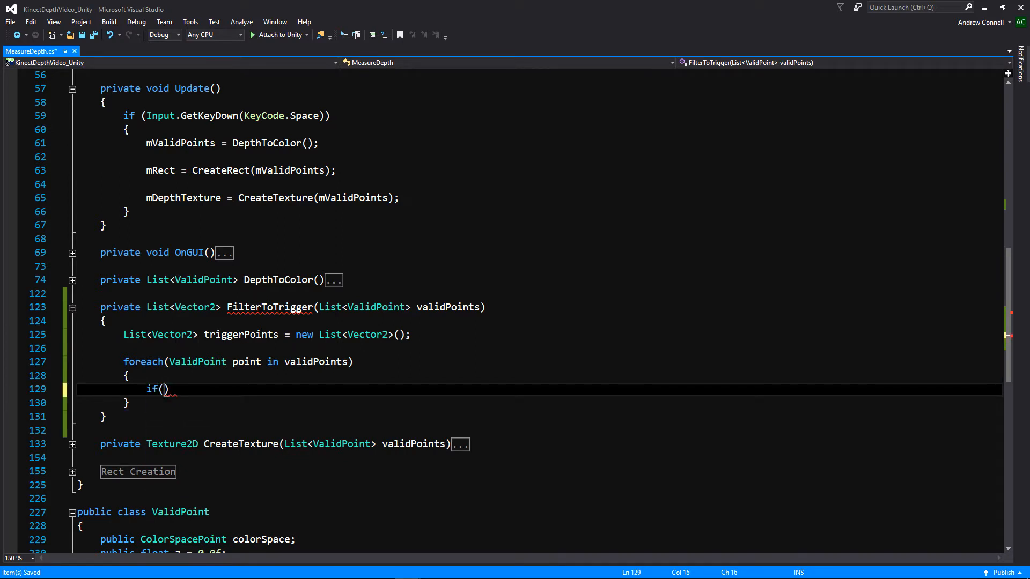
text(!poitn.)
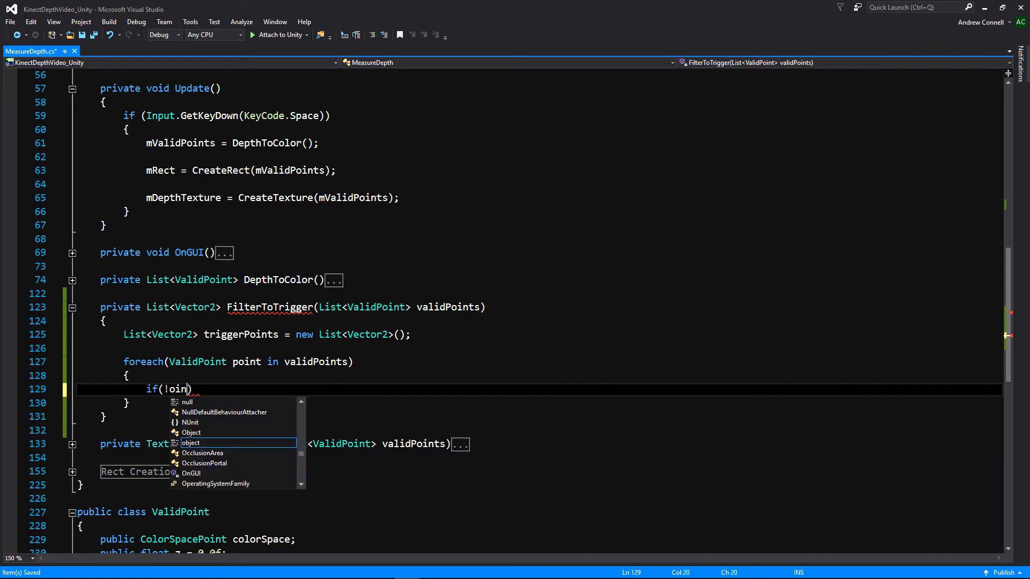
text(point.)
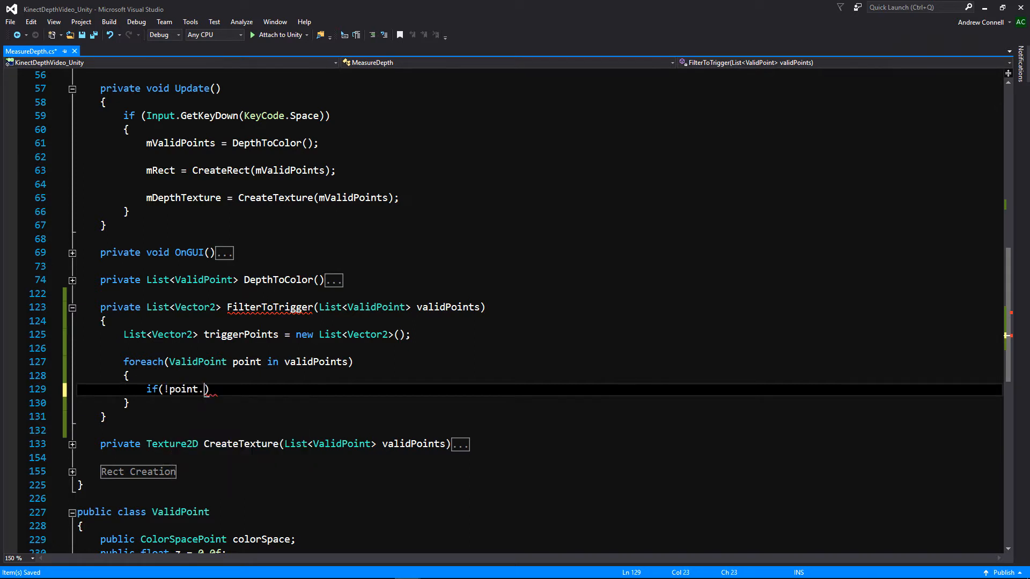
text(.)
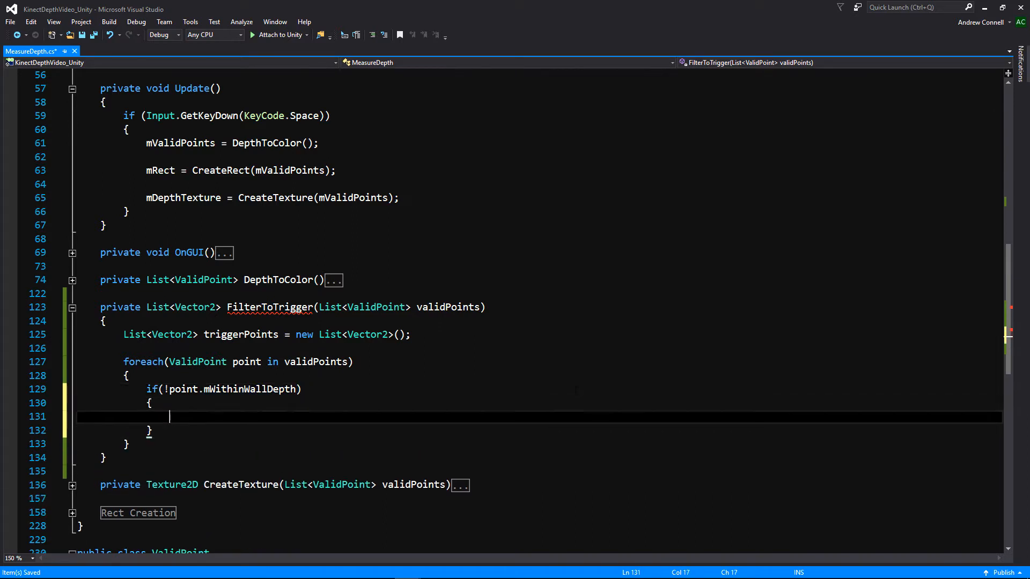
text(Vector2 scree)
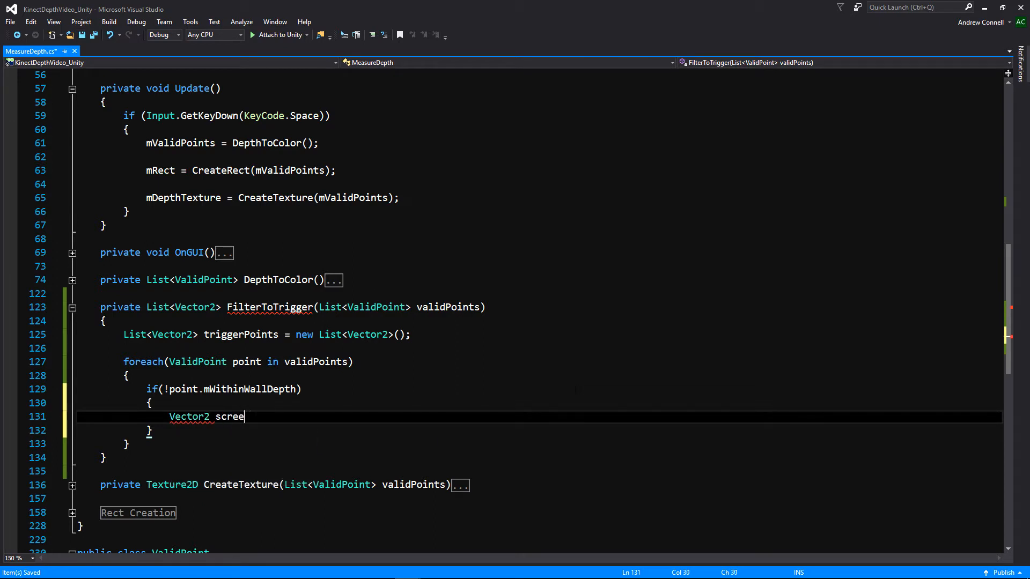
text(nPoint = Scr)
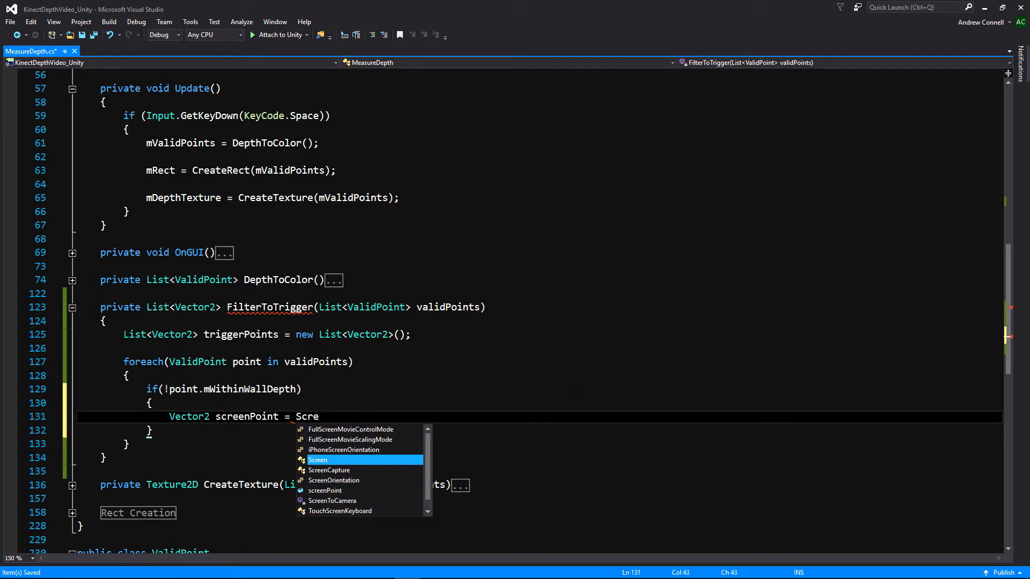
text(enToCamera)
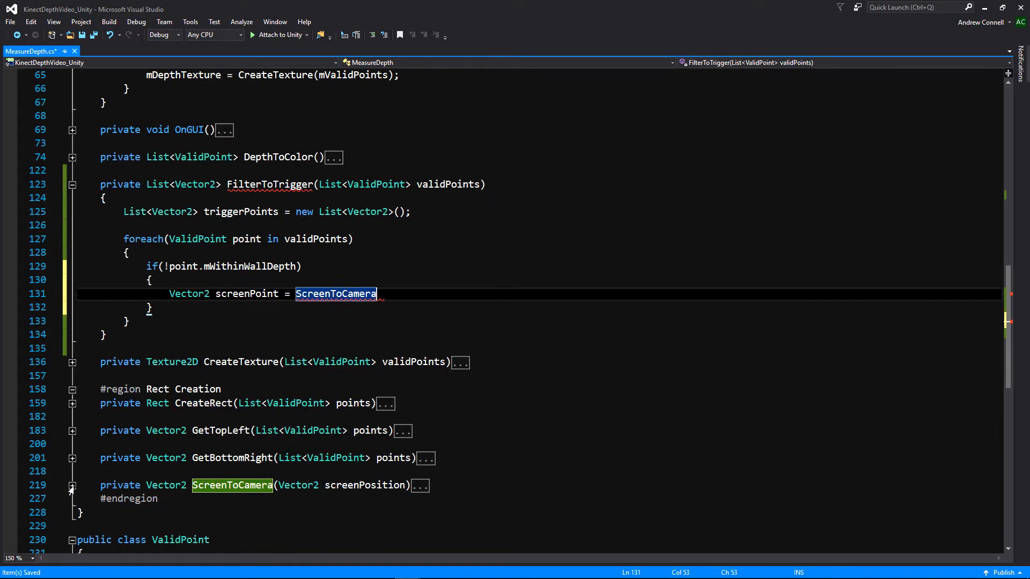
click(72, 485)
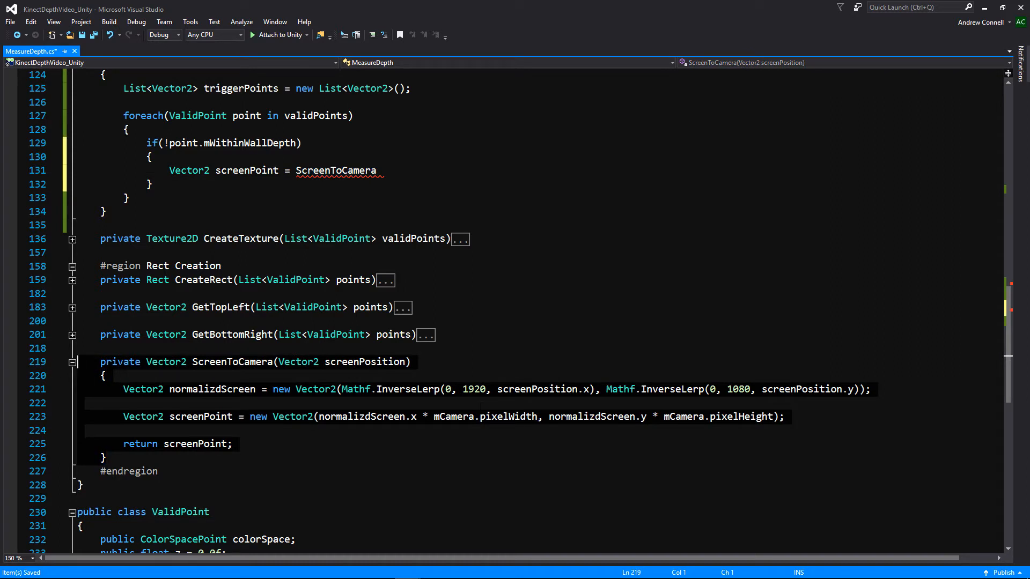
mouse_move(416, 420)
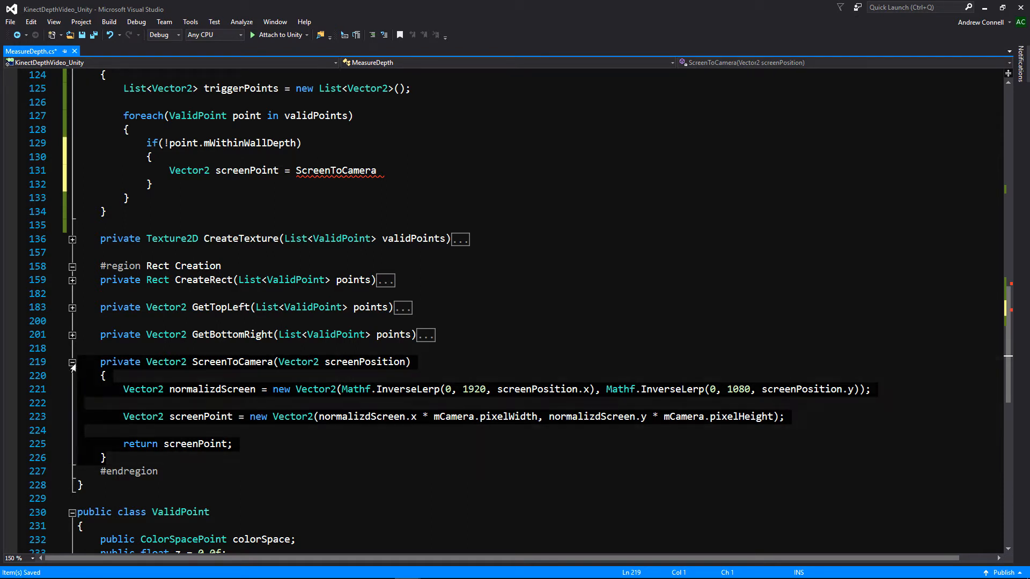
click(72, 362)
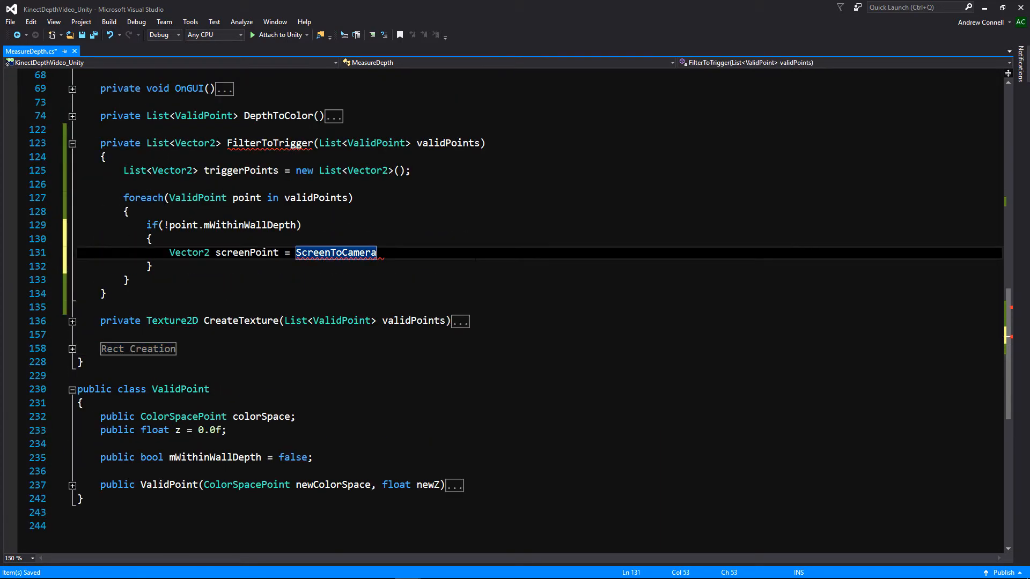
Finish the line as ScreenToCamera(new Vector2(point.colorSpace.X, point.colorSpace.Y)); and start a new line
text((point)
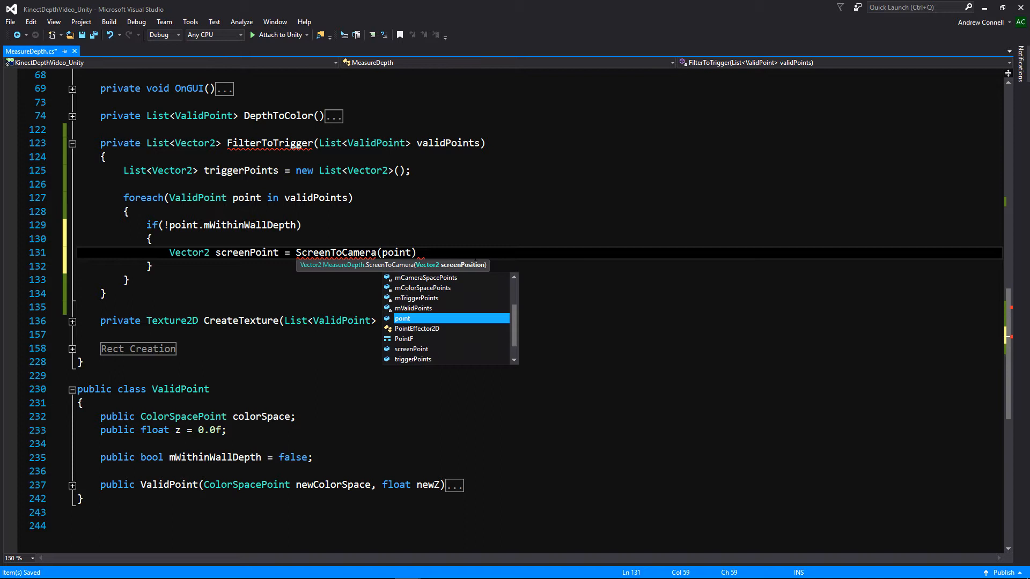
text(.colorSpace)
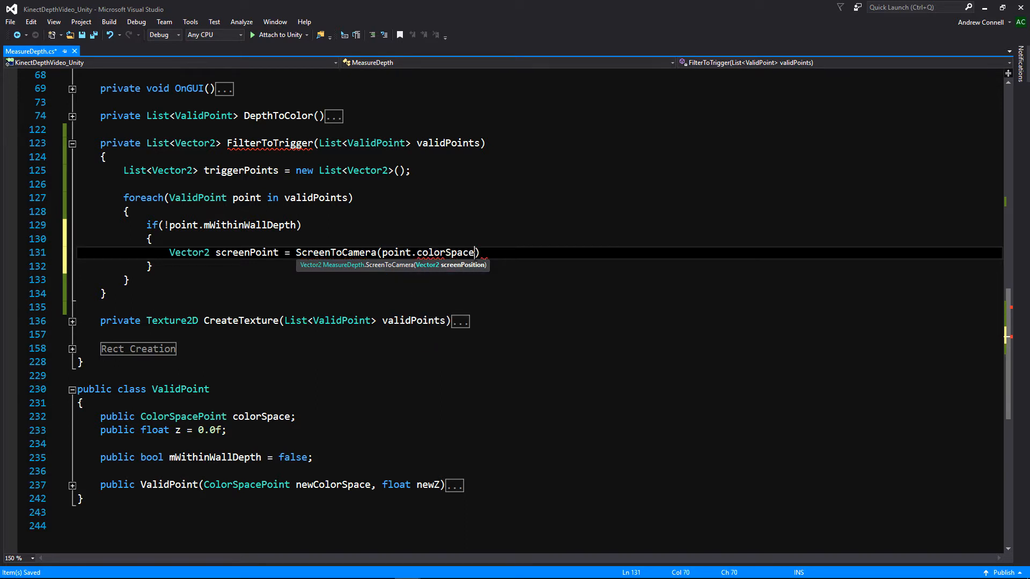
text(.X,)
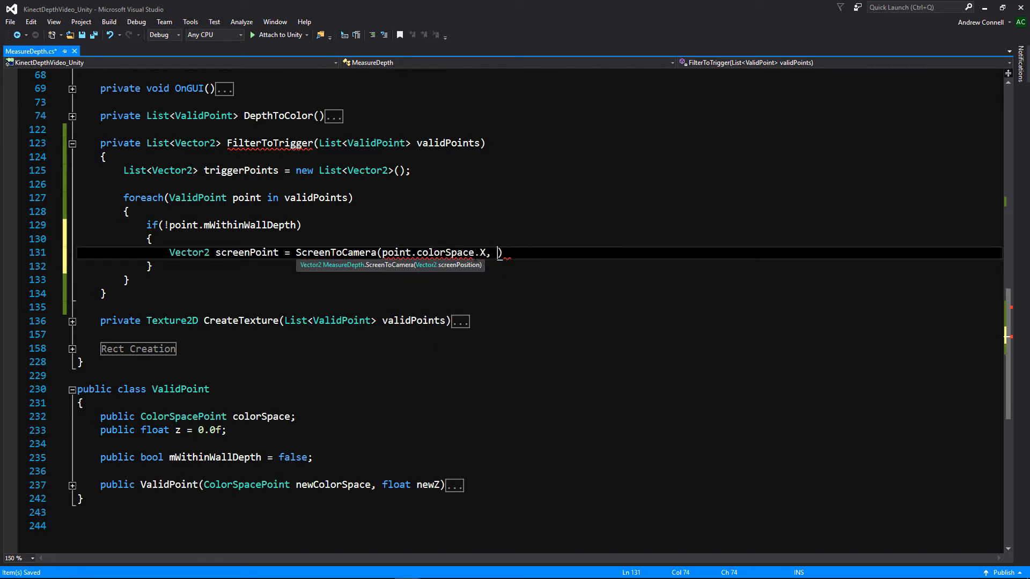
text(point.colorSpace.Y)
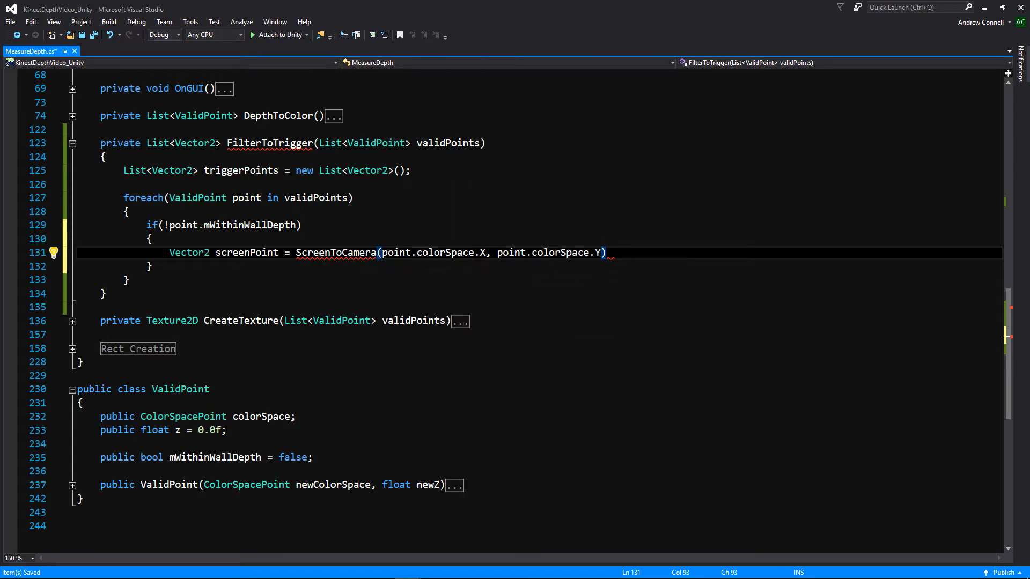
text(;)
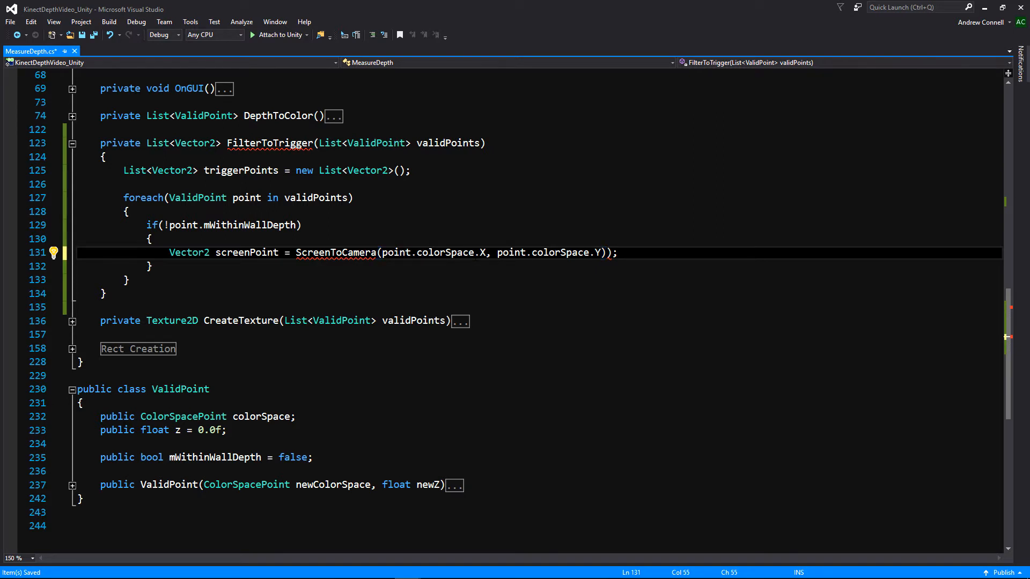
text(new Ve)
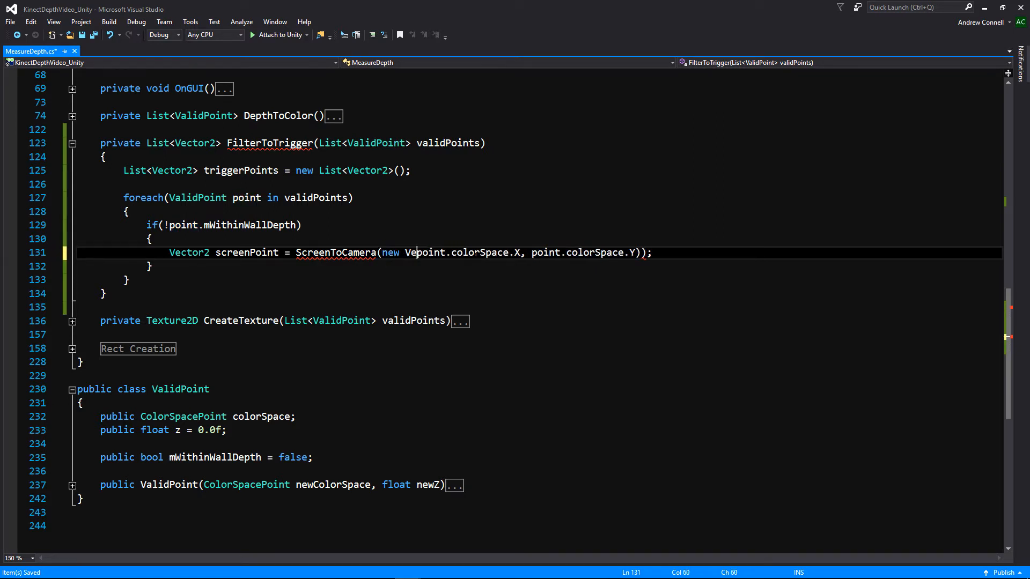
text(ctor2()
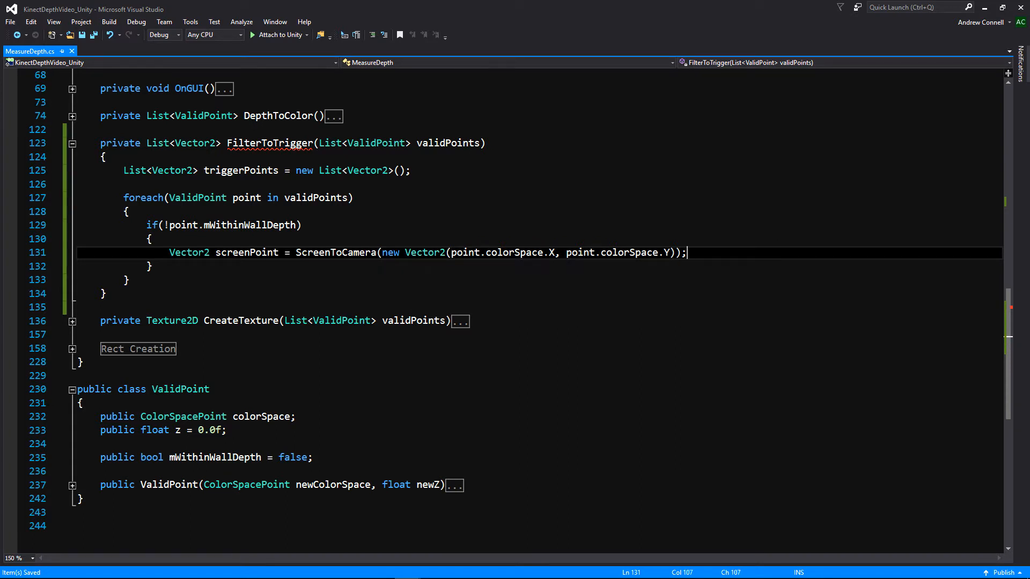
key(Enter)
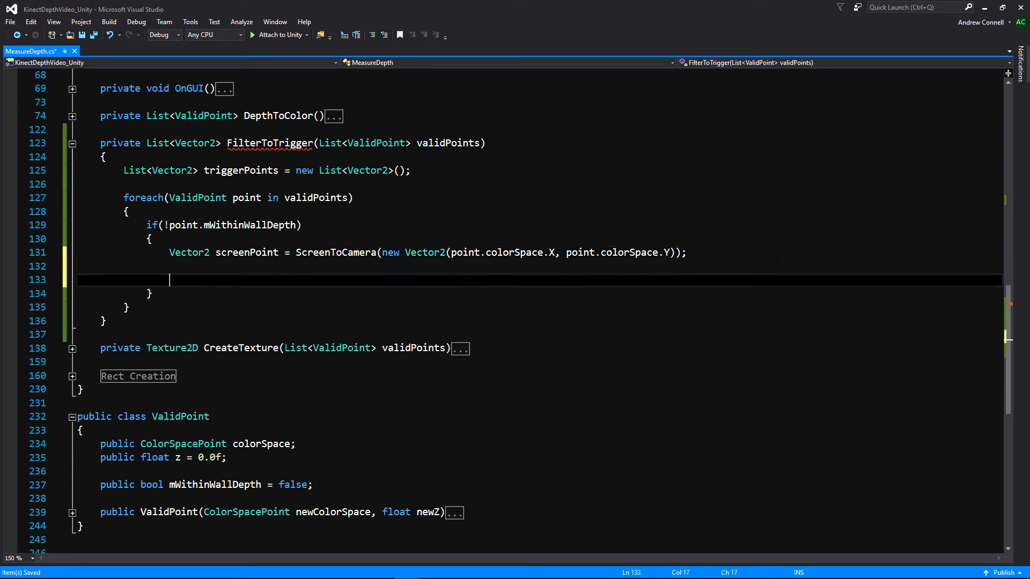
Add the condition if(point.z < mWallDepth * mDepthSensitivity) inside the loop
text(if)
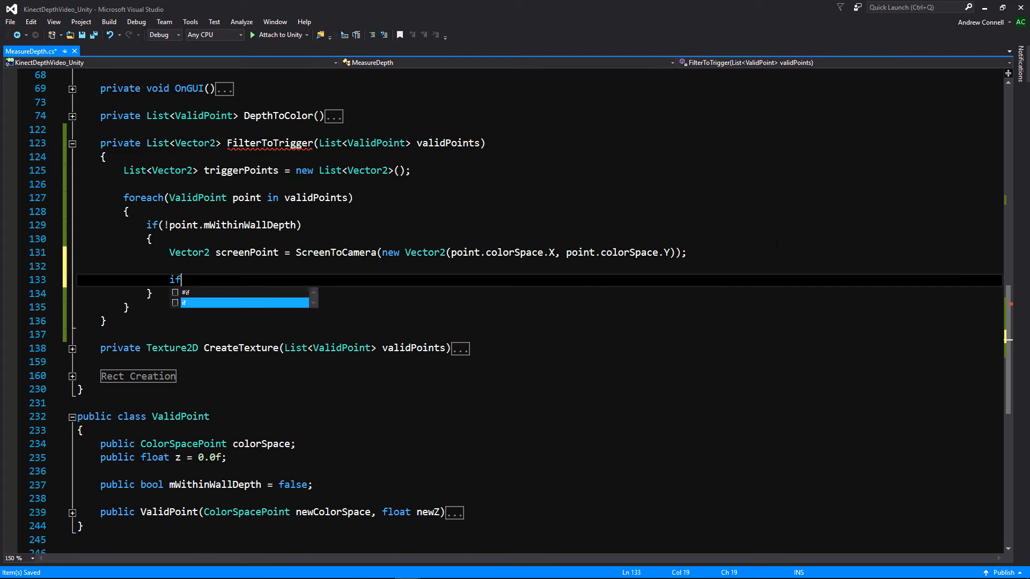
text((poi)
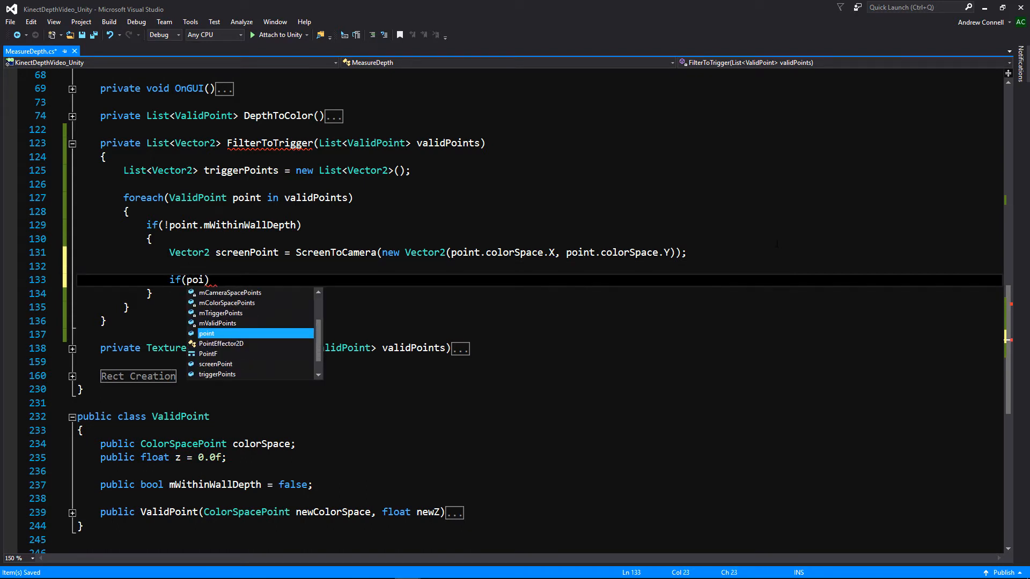
text(nt.z < w)
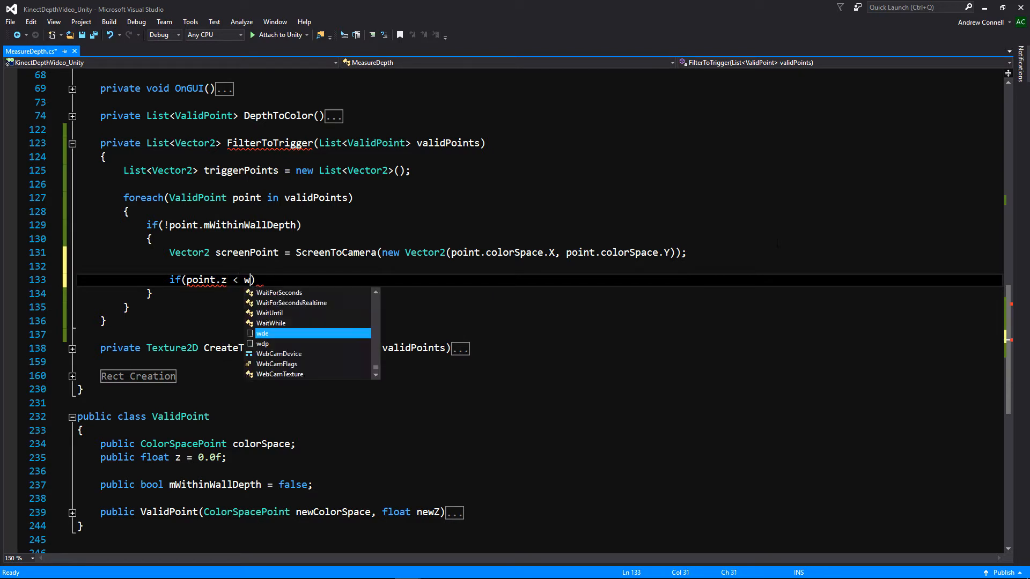
text(WallDepth)
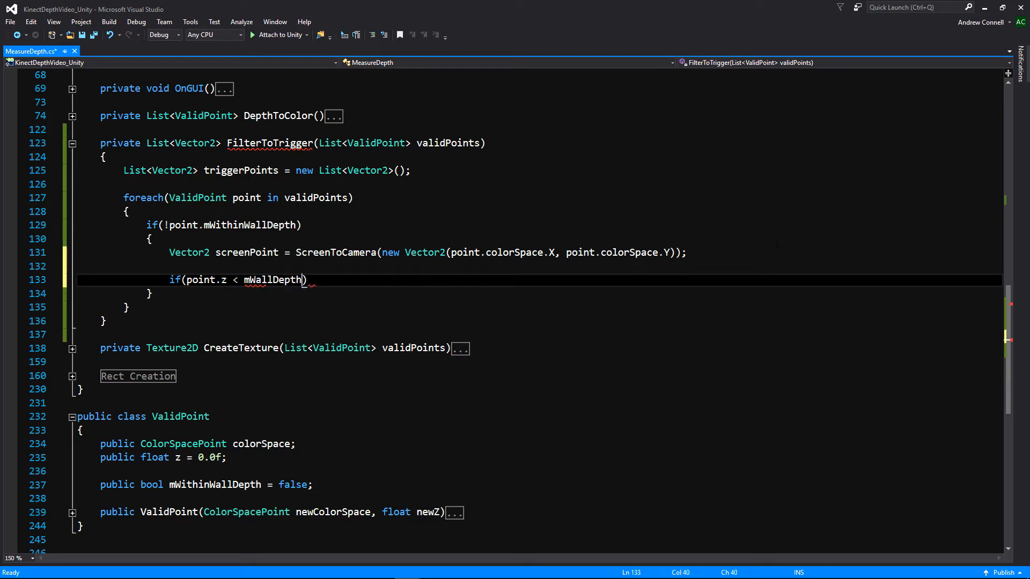
double_click(274, 280)
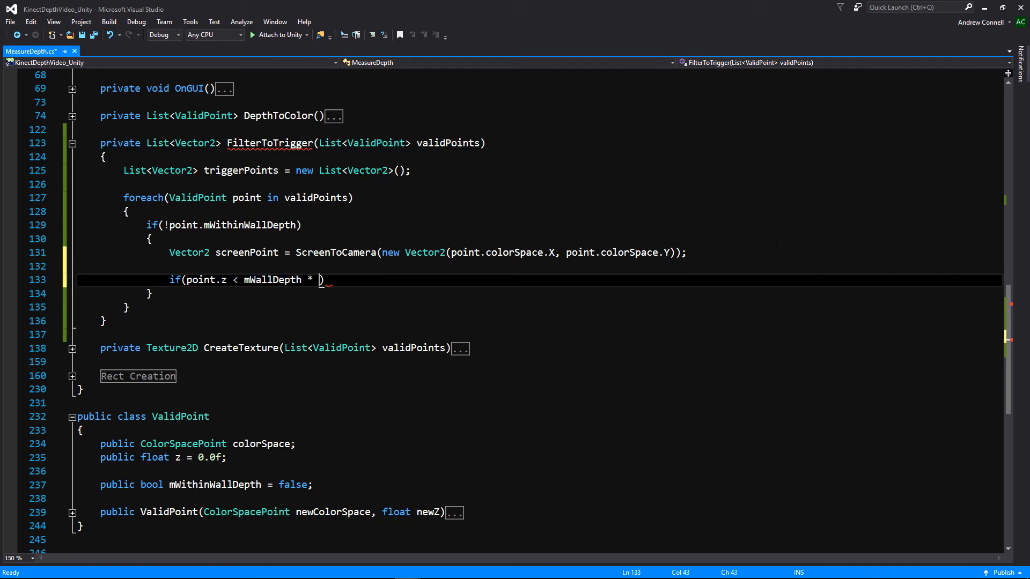
text(mDepthSensitivity)
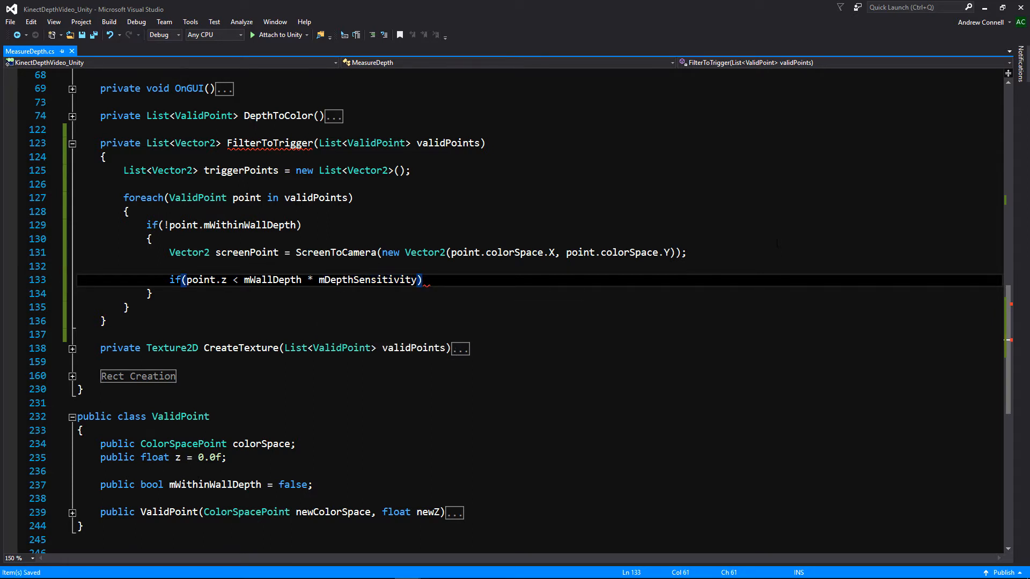
Write triggerPoints.Add(screenPoint) using the IntelliSense completion
text(tri)
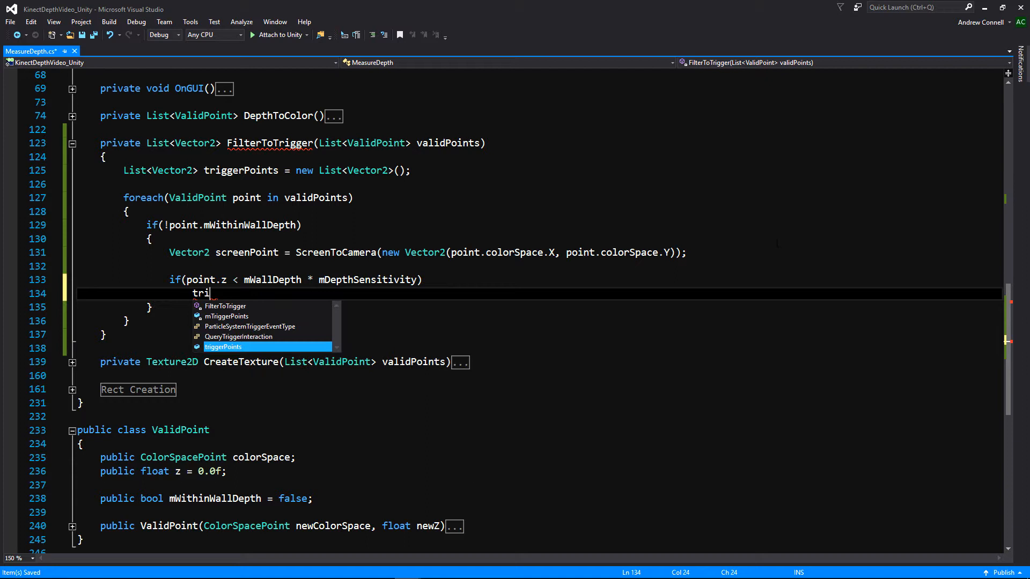
key(Tab)
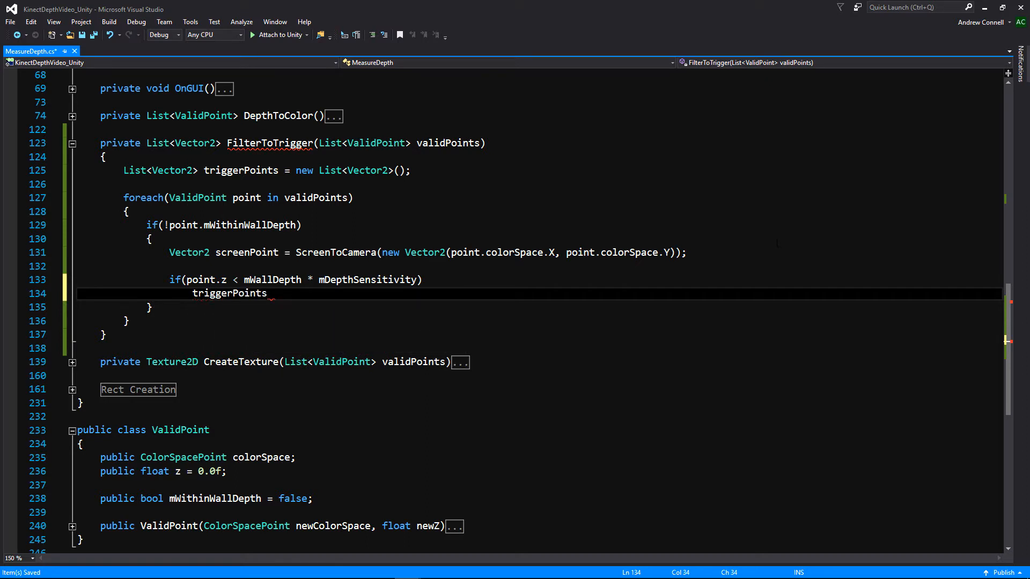
text(.Add(sc)
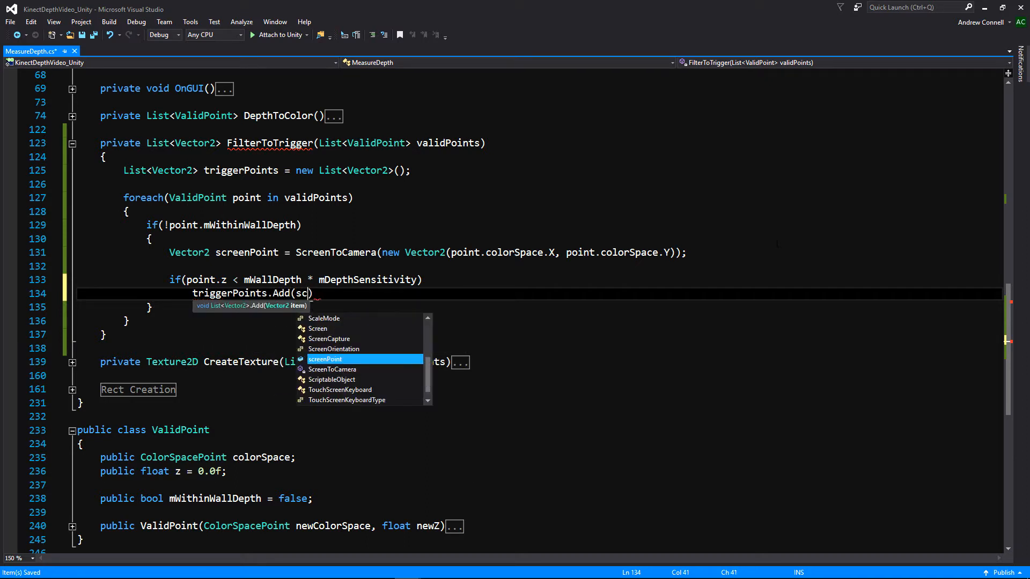
text(reenpoint)
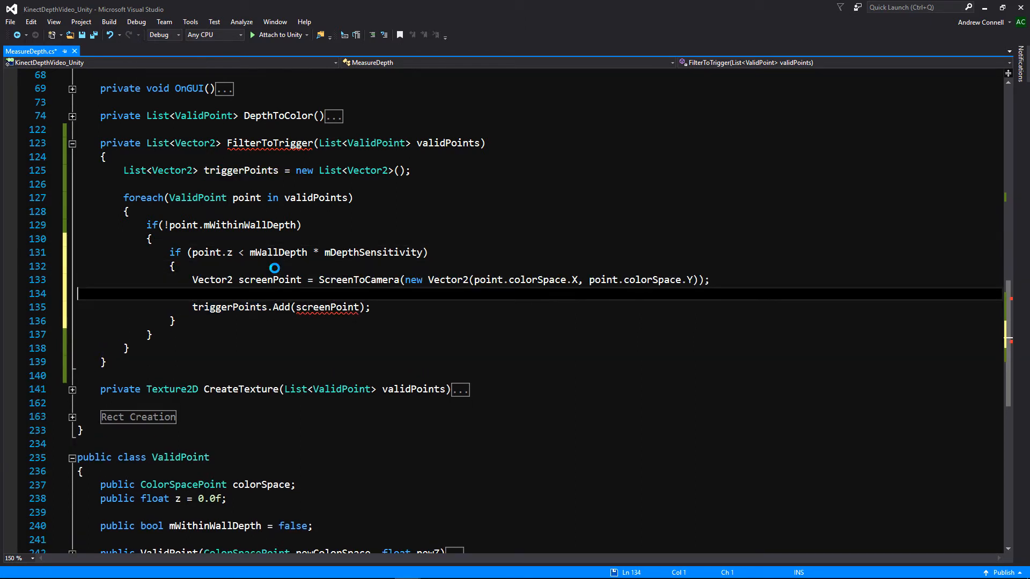
Save the restructured FilterToTrigger and add a blank line after the foreach loop
key(Ctrl+s)
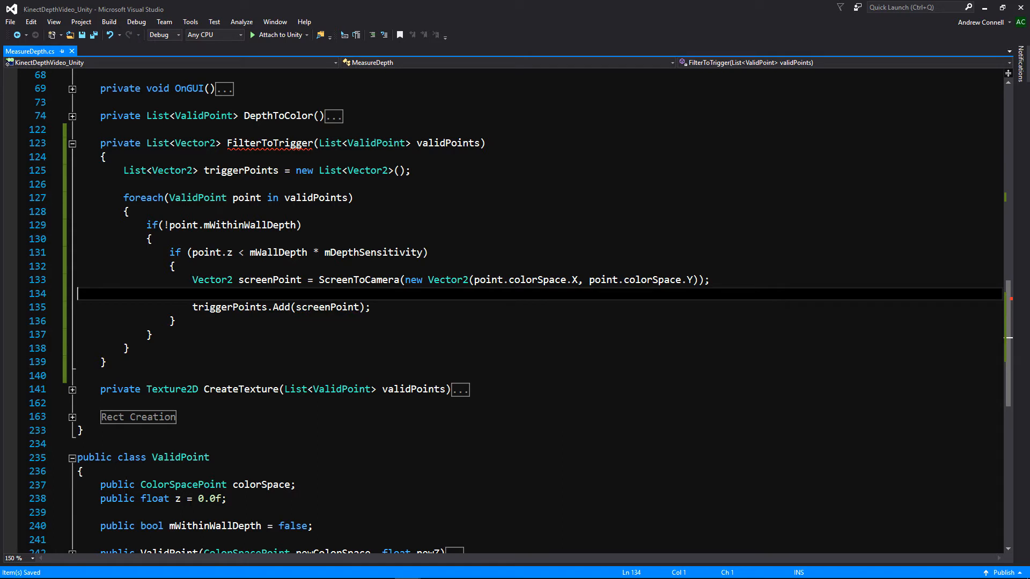
click(353, 197)
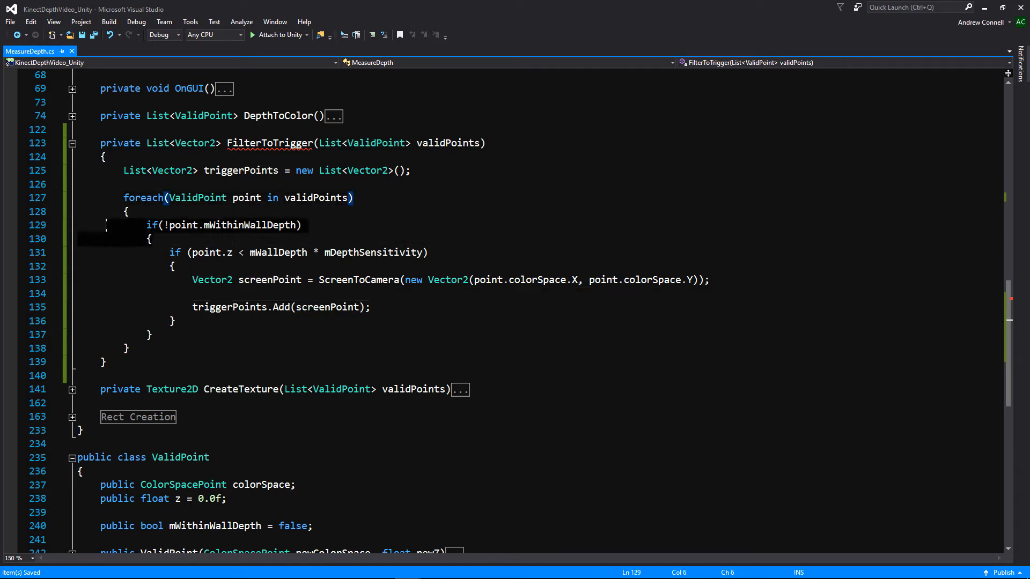
mouse_move(182, 225)
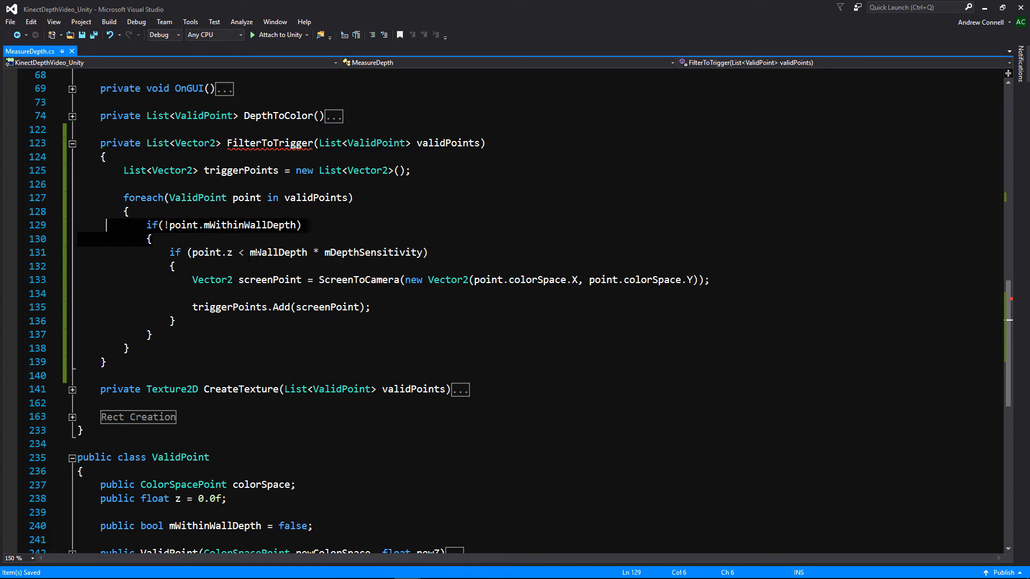
double_click(373, 253)
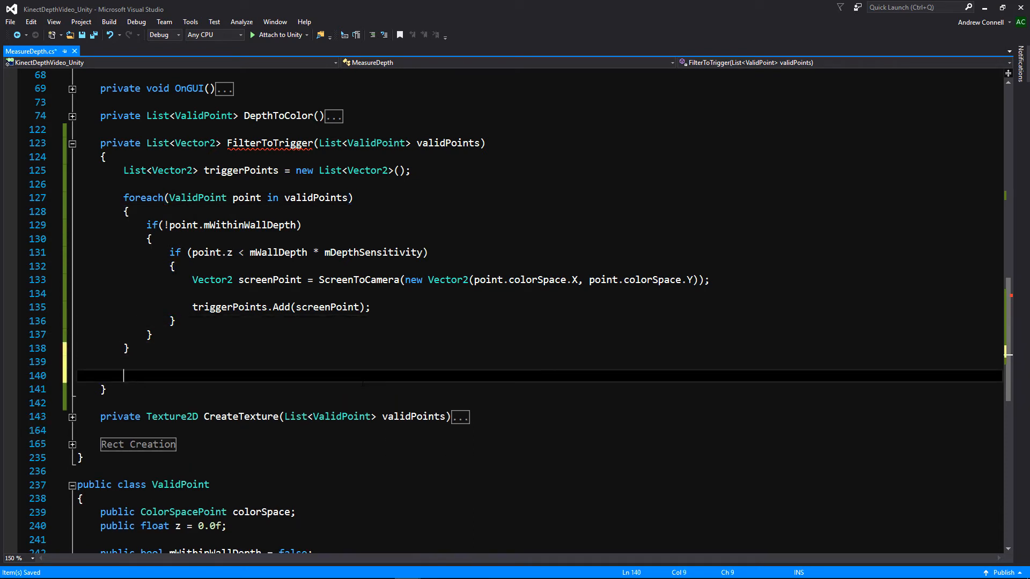
Add 'return triggerPoints' after the loop via IntelliSense completion
text(return trig)
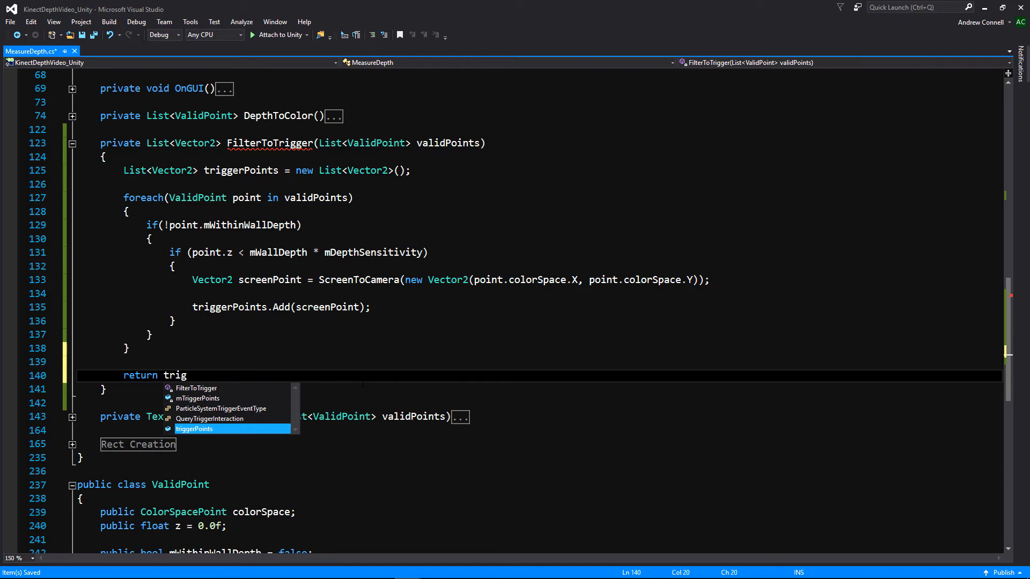
key(Tab)
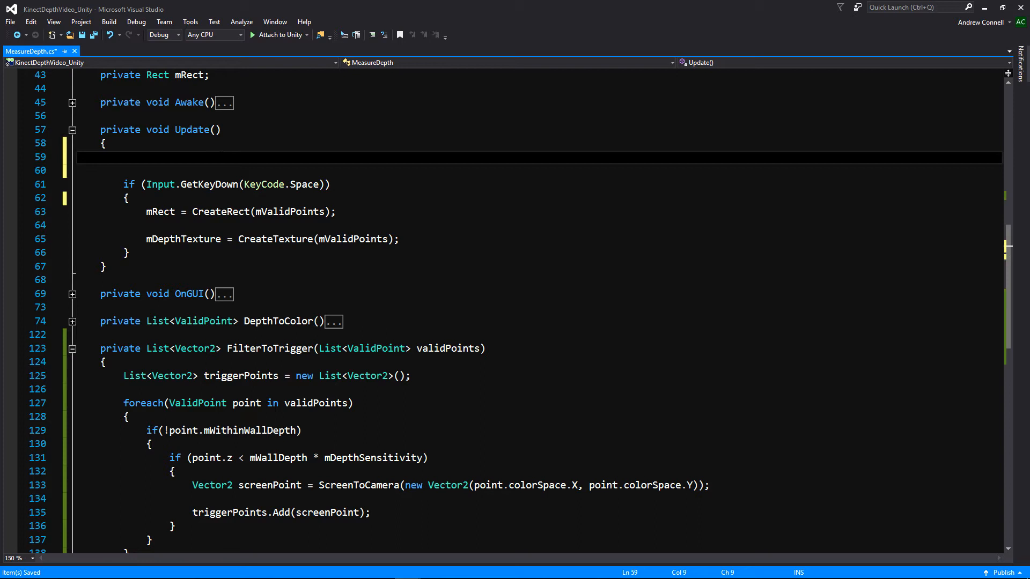
In Update, assign mValidPoints = DepthToColor() and mTriggerPoints = FilterToTrigger(mValidPoints), then fold the method
text(mValidPoints = DepthToColor();)
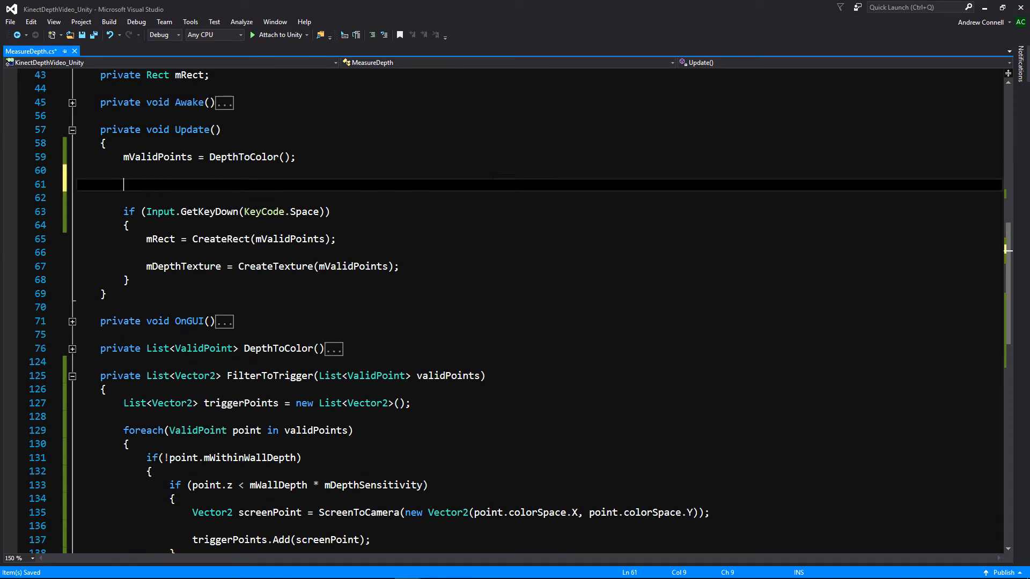
text(mTriggerPoints =)
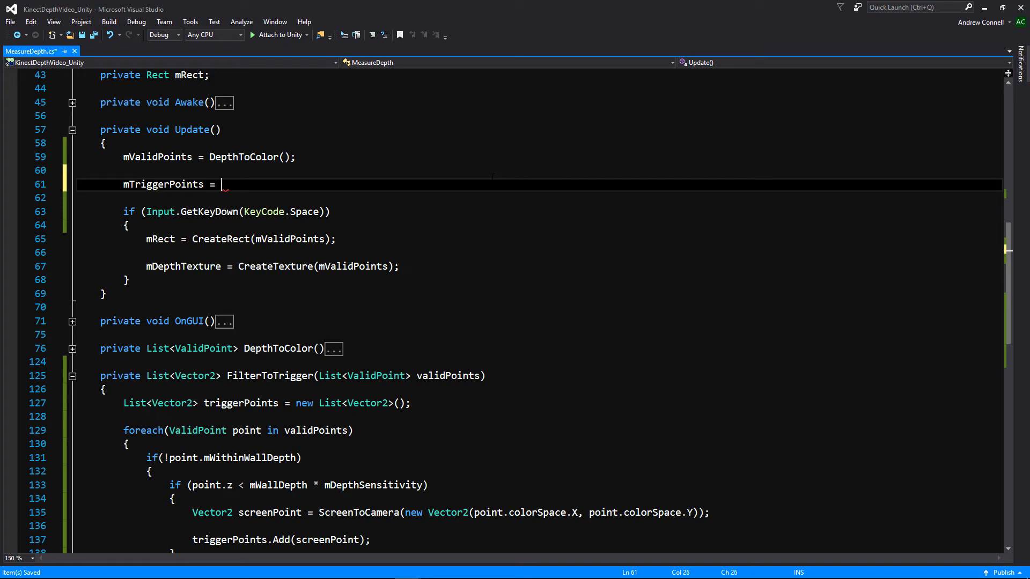
text(FilterToTrigger()
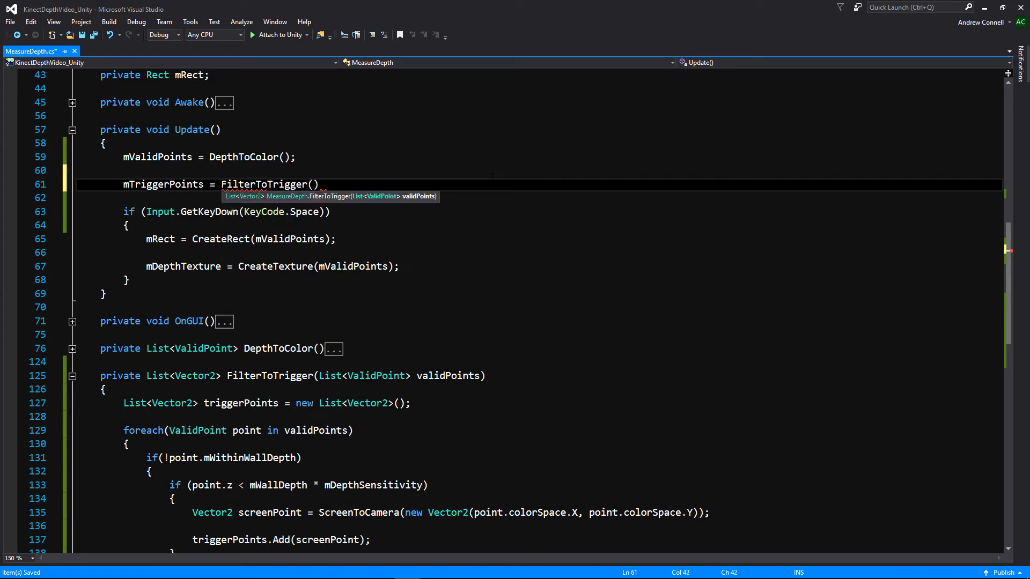
text(mValidPoints)
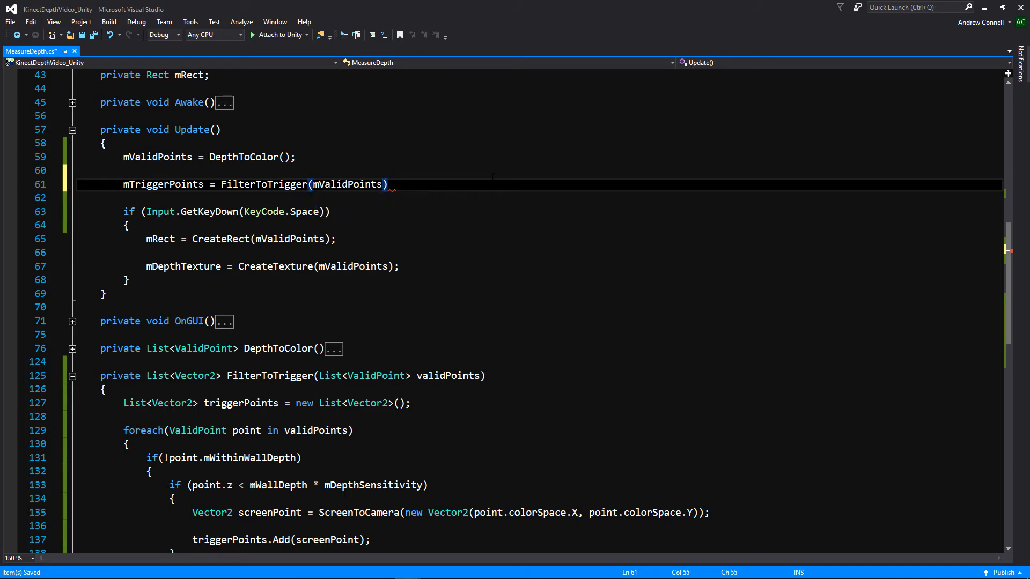
text(;)
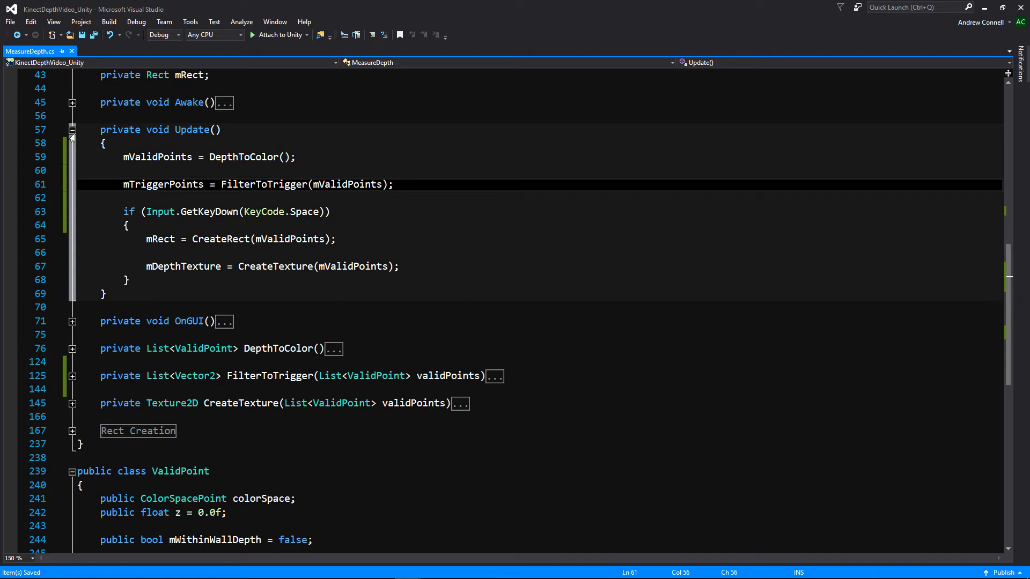
click(72, 130)
text(GUI.Box(mRect, "");)
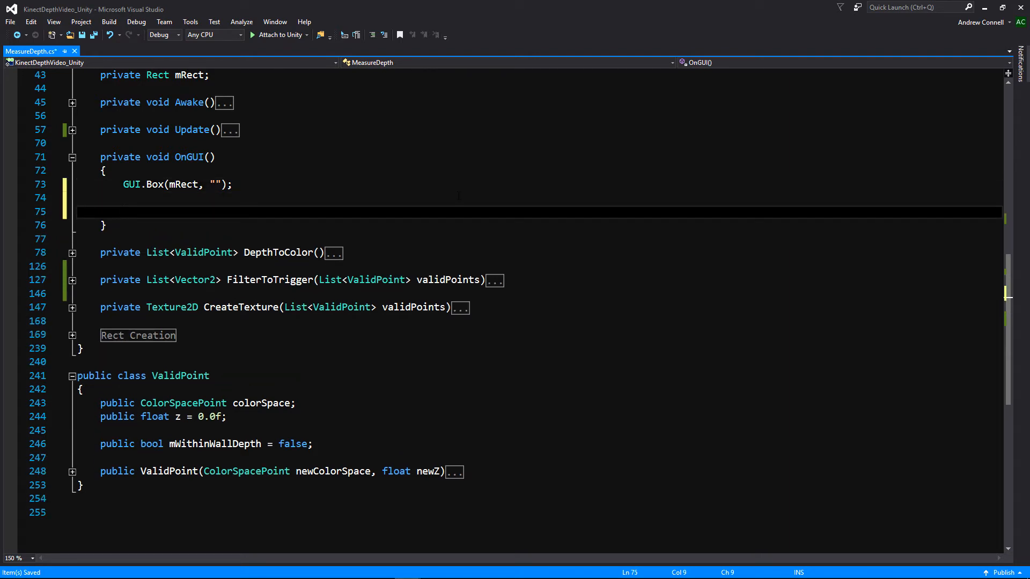
In OnGUI, return if mTriggerPoints is null and loop over each trigger point
text(if(mTriggerPoints == n)
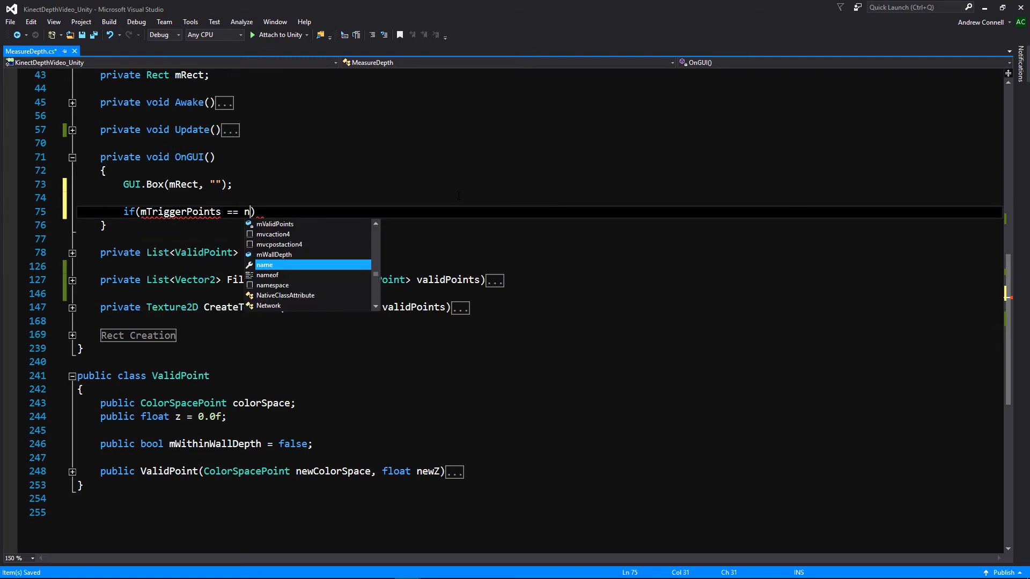
text(ull)
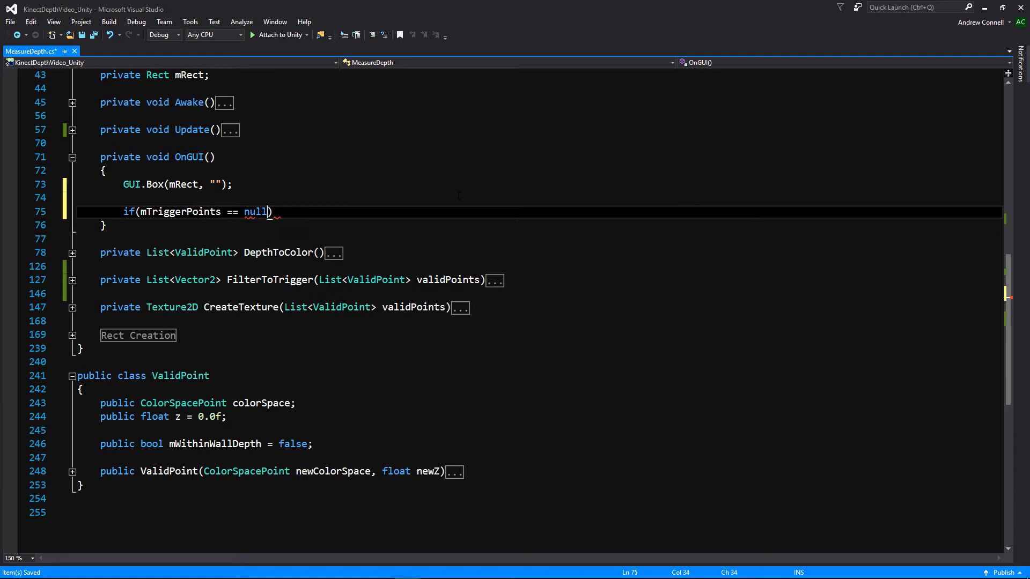
text(return;)
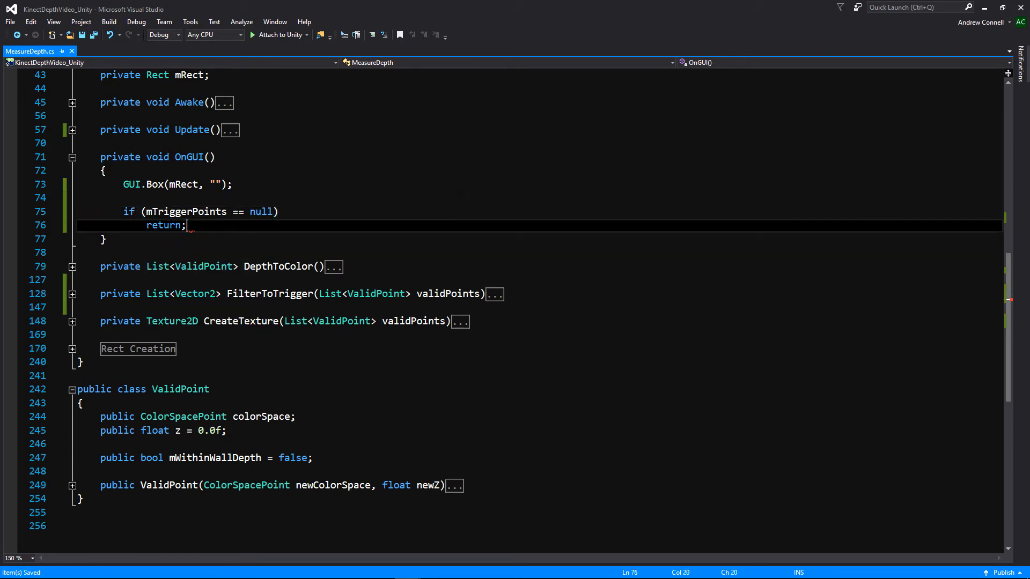
text(foreach(Vector2 point in)
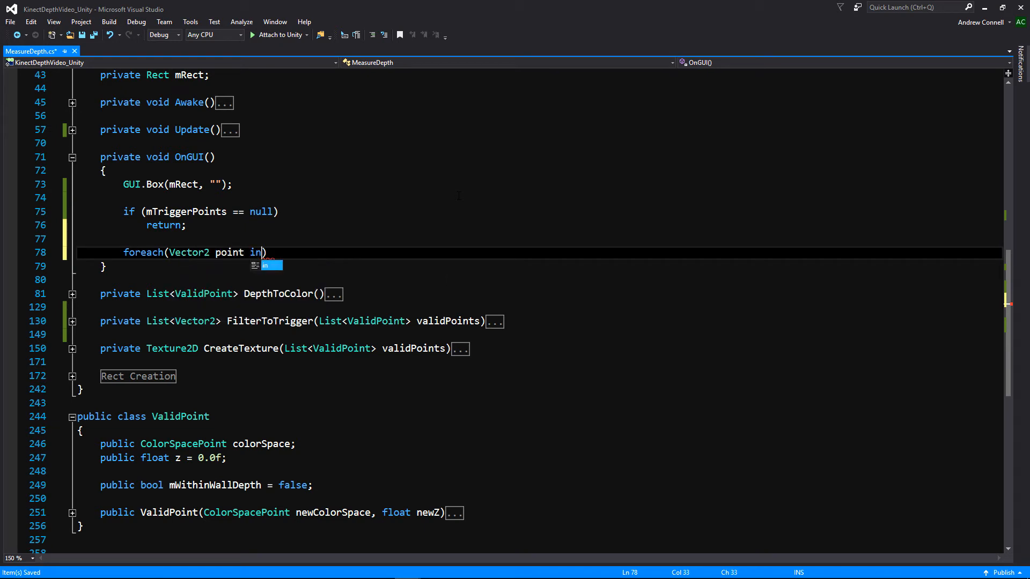
text(mTriggerPoints))
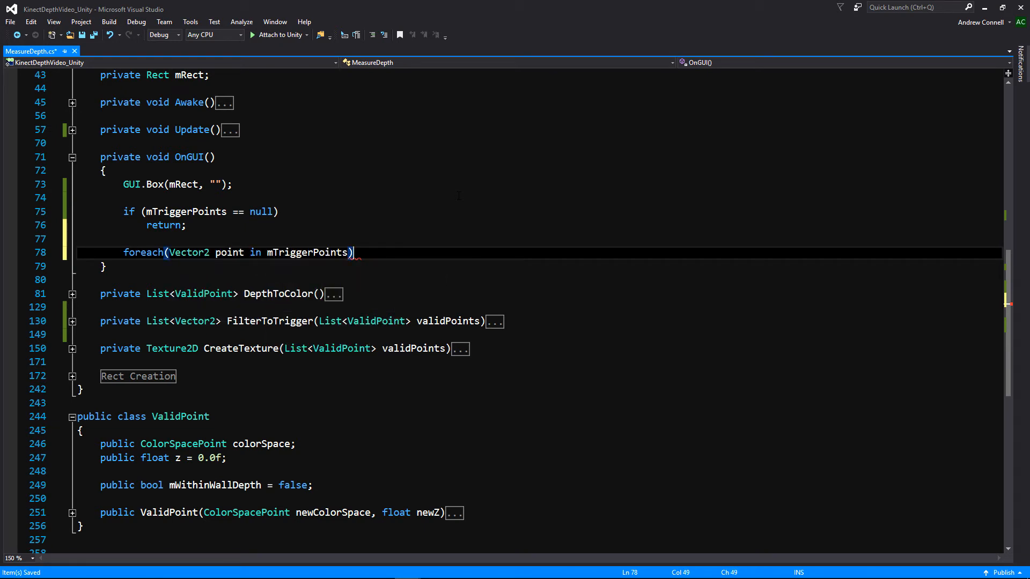
key(Enter)
text({)
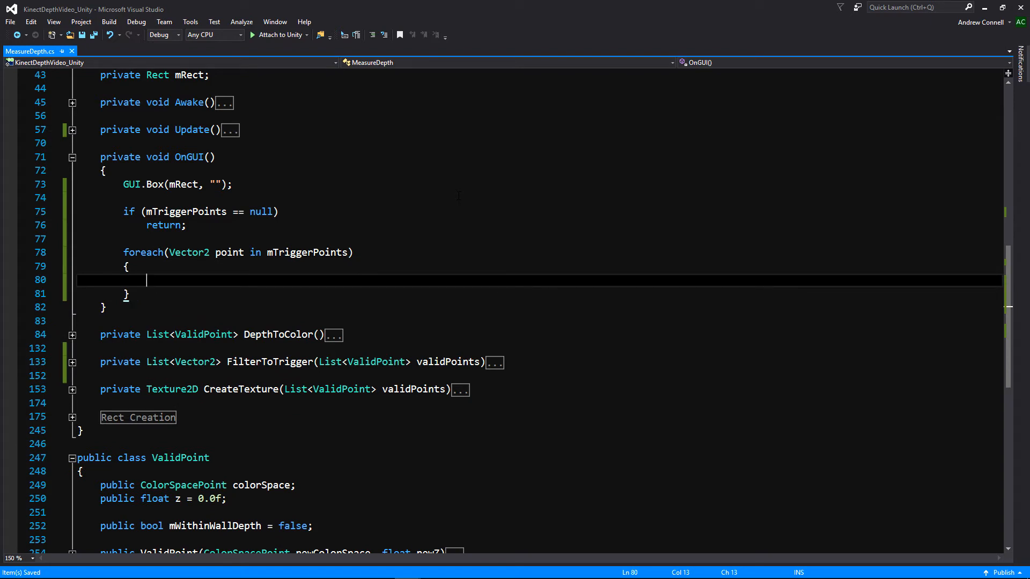
Build a Rect at point sized Vector2(10, 10) and draw it with GUI.Box(rect, "")
text(Rect rect = ne)
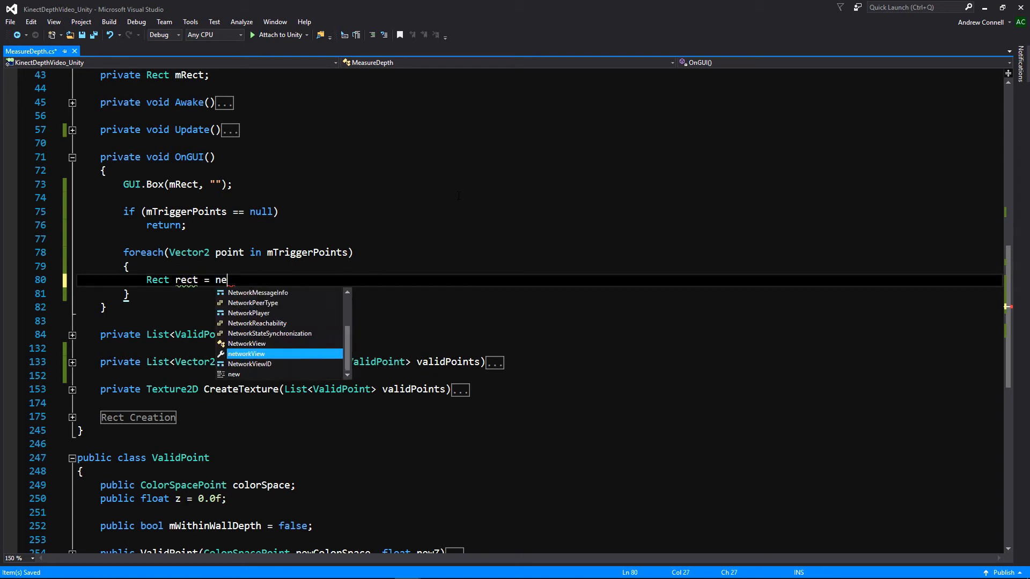
text(w Rect())
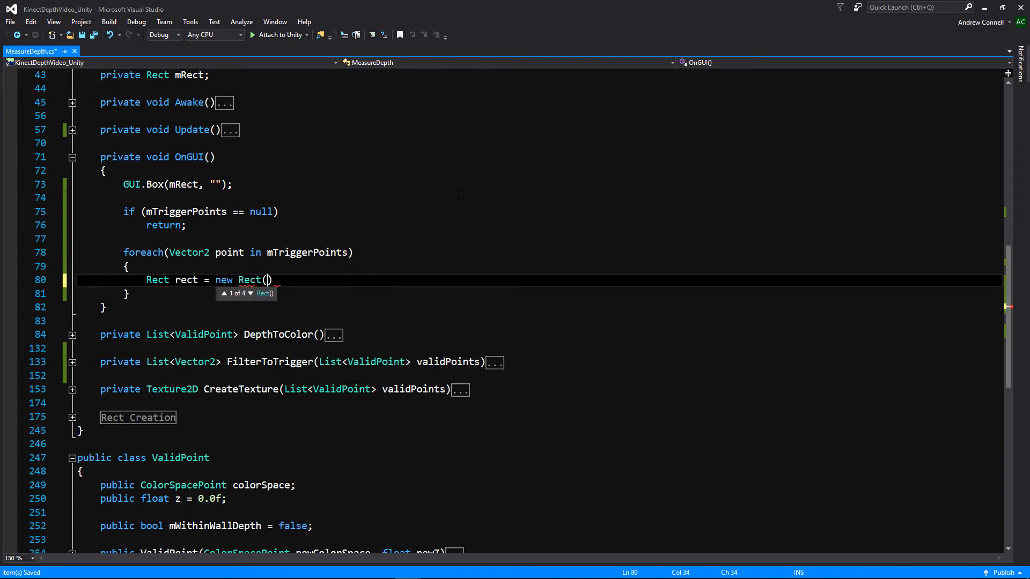
text(point)
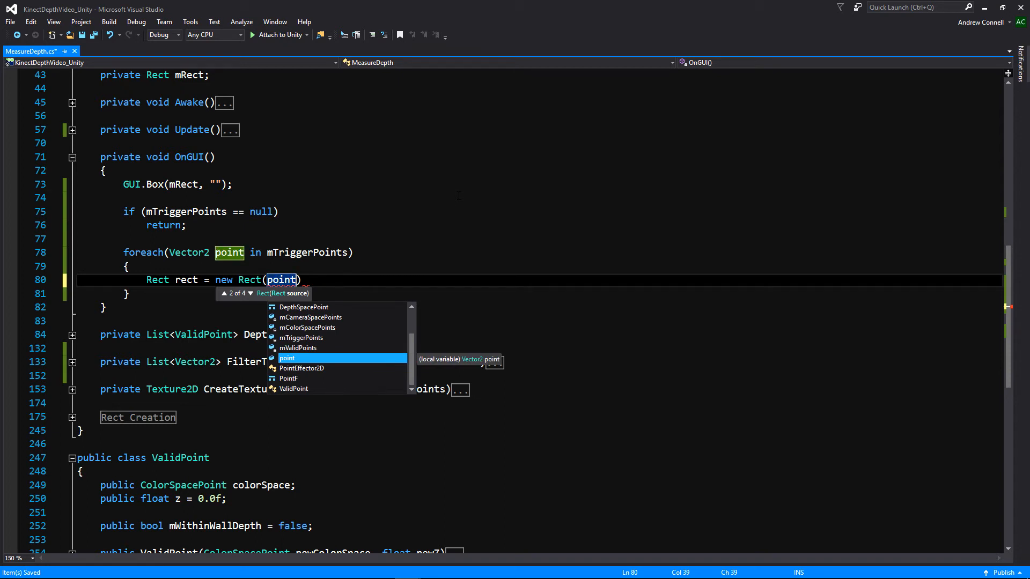
text(, new)
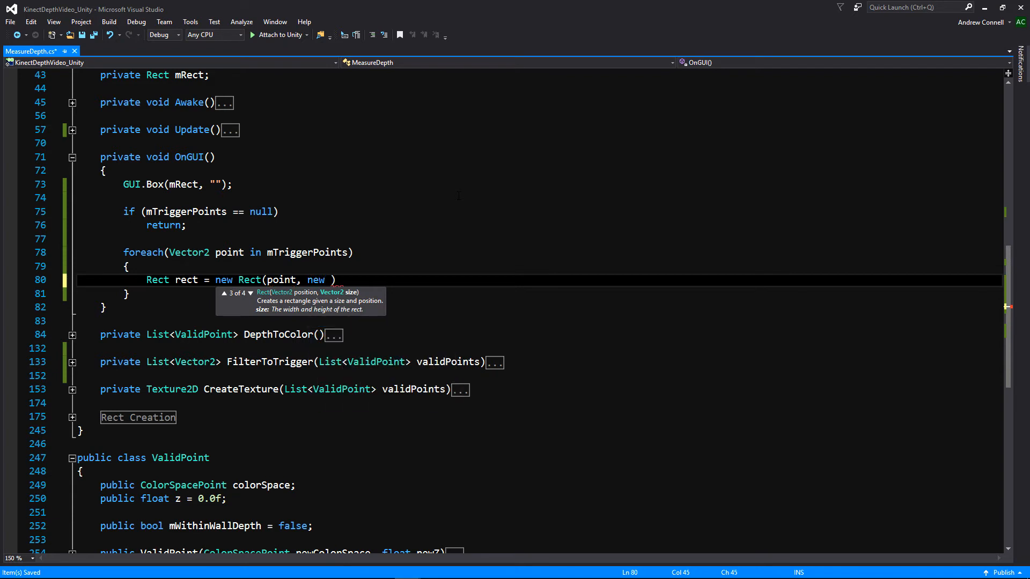
text(Vector2()
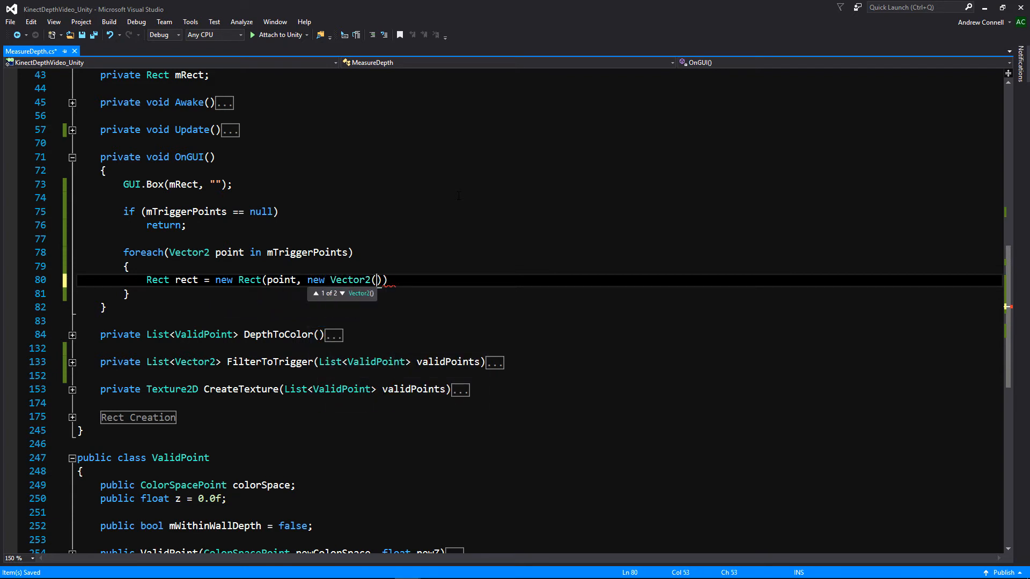
text(10,10)
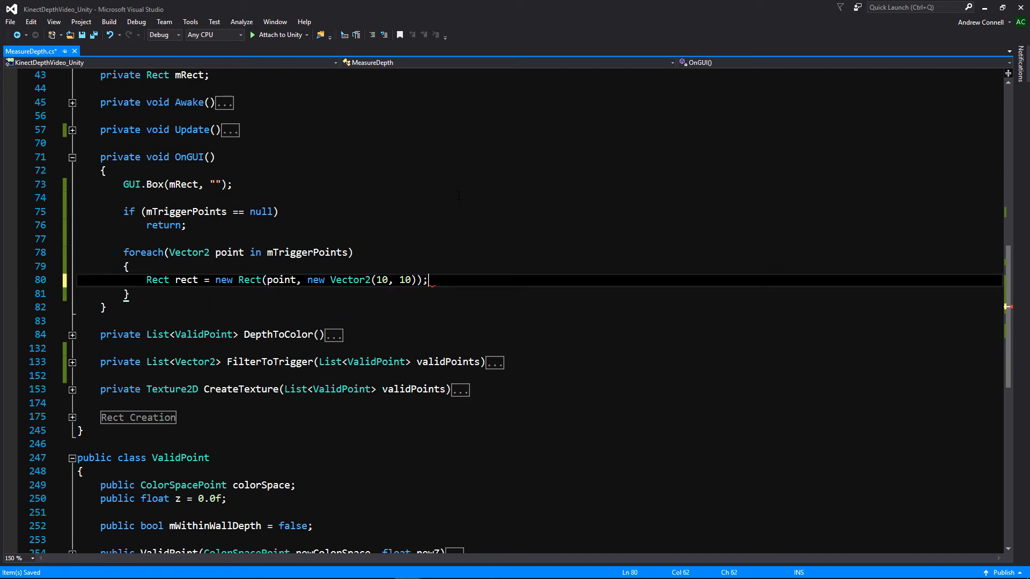
text(Gu)
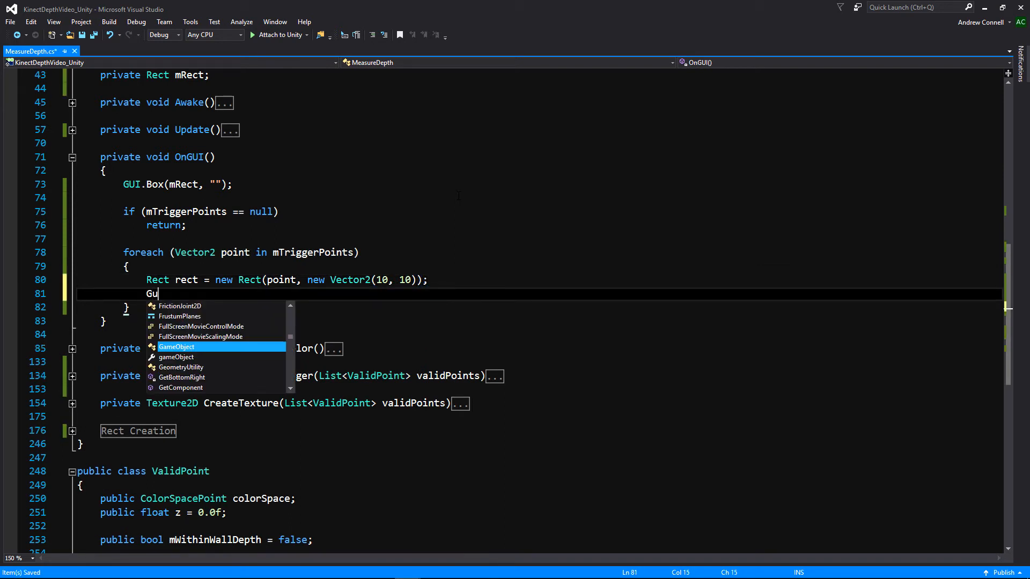
text(I.bo)
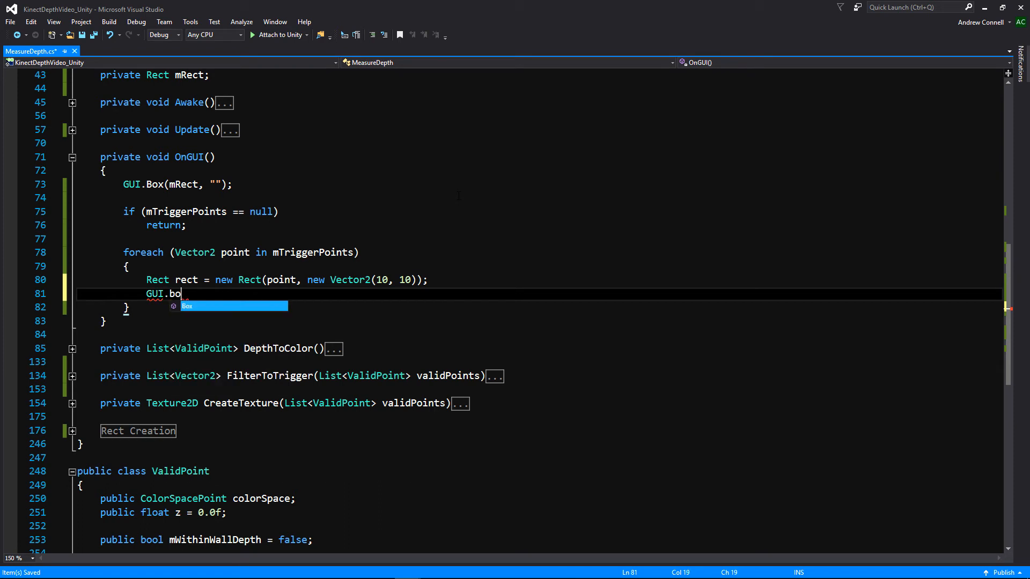
text(x(rect,)
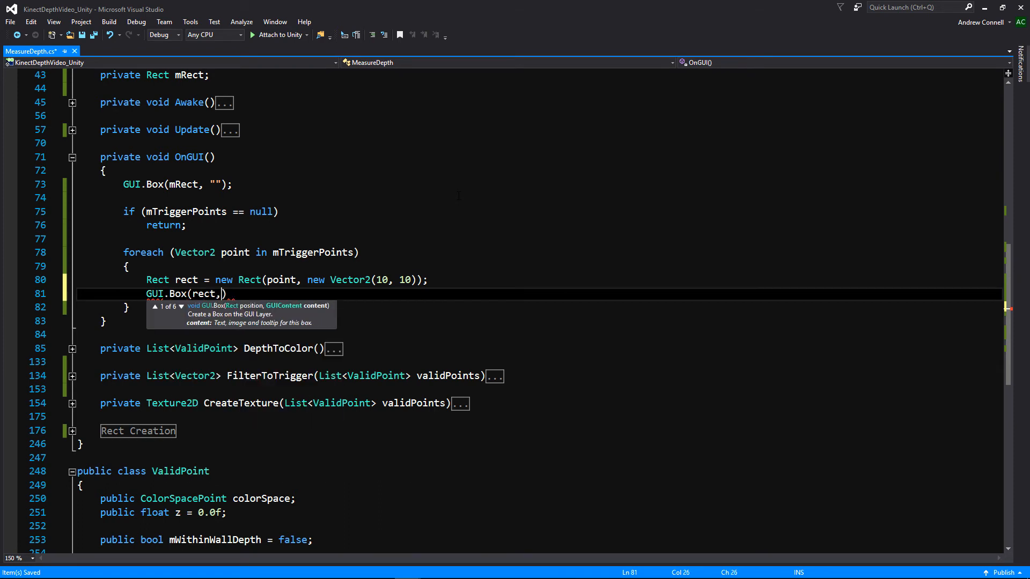
text("")
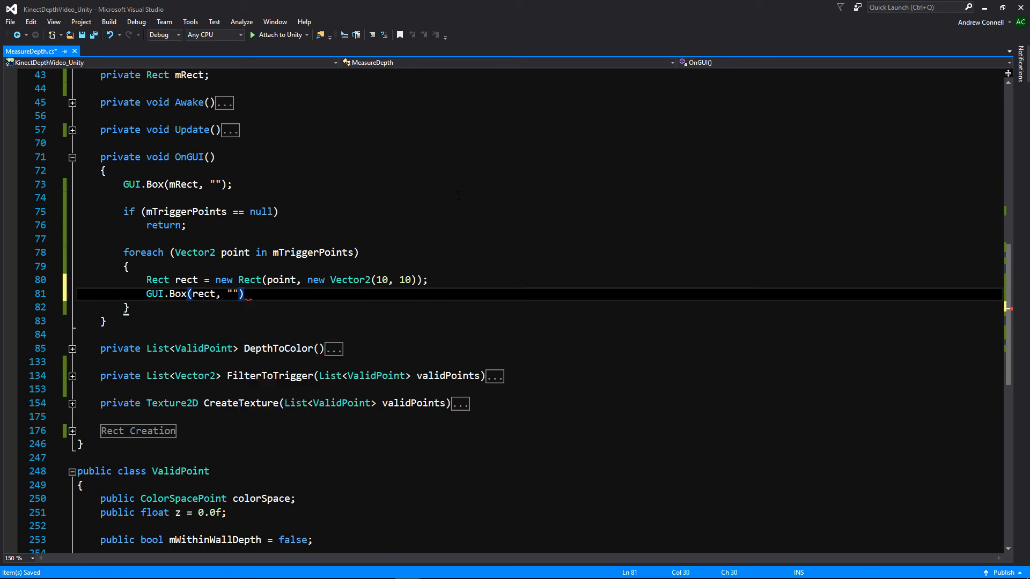
click(71, 157)
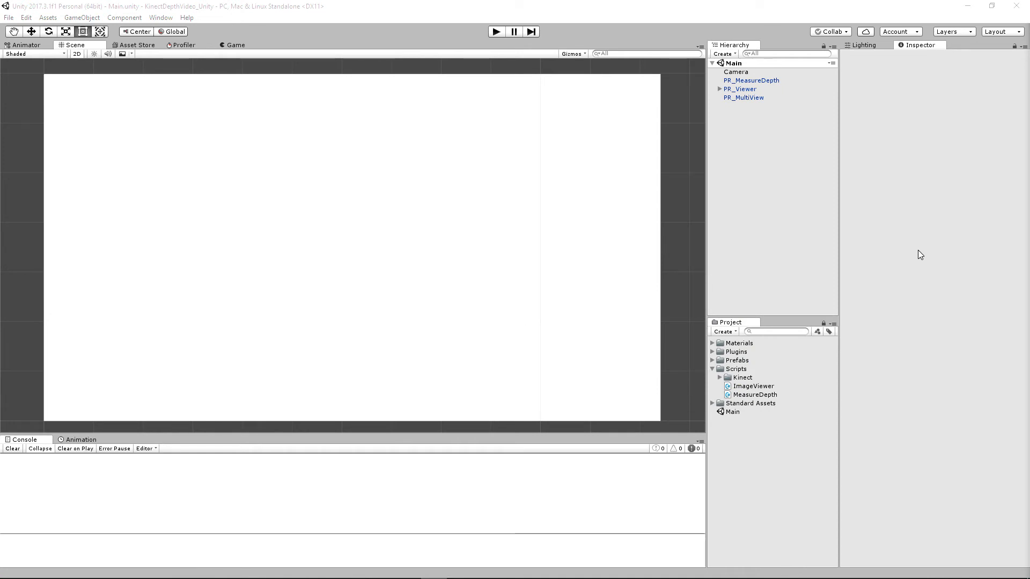
Inspect PR_MeasureDepth's script settings and start Play mode to show the Kinect feed
click(751, 80)
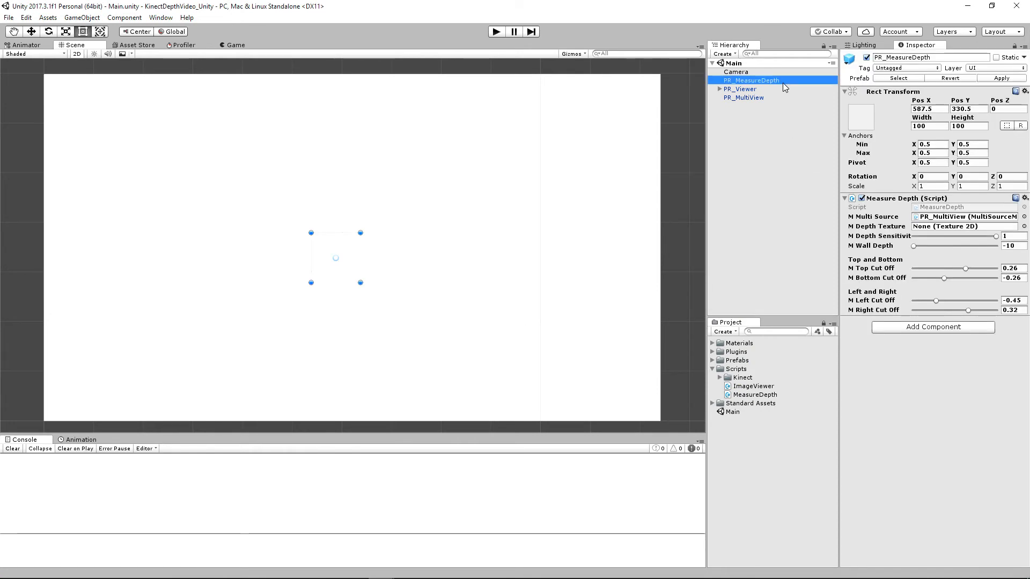
mouse_move(926, 254)
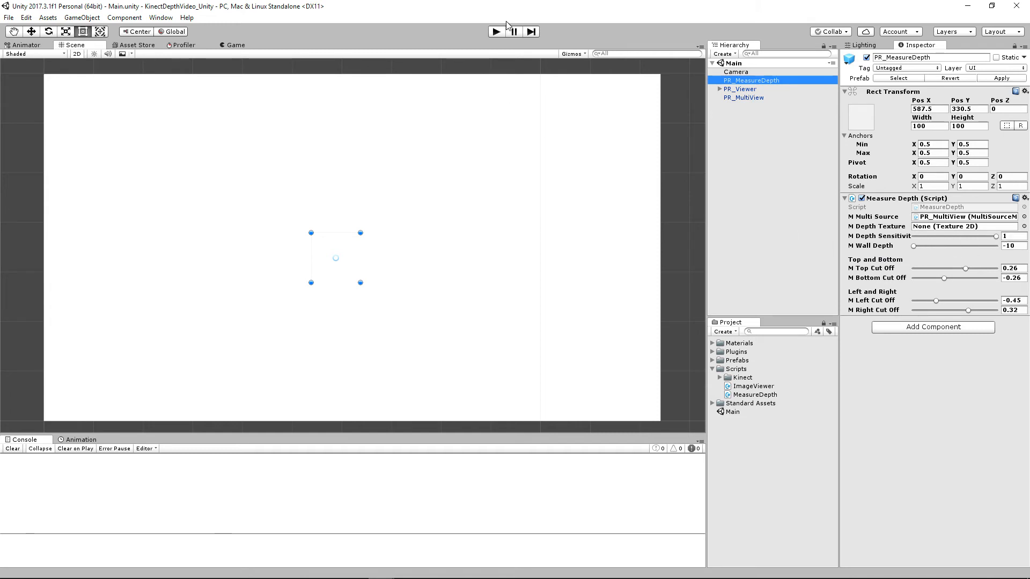
click(496, 31)
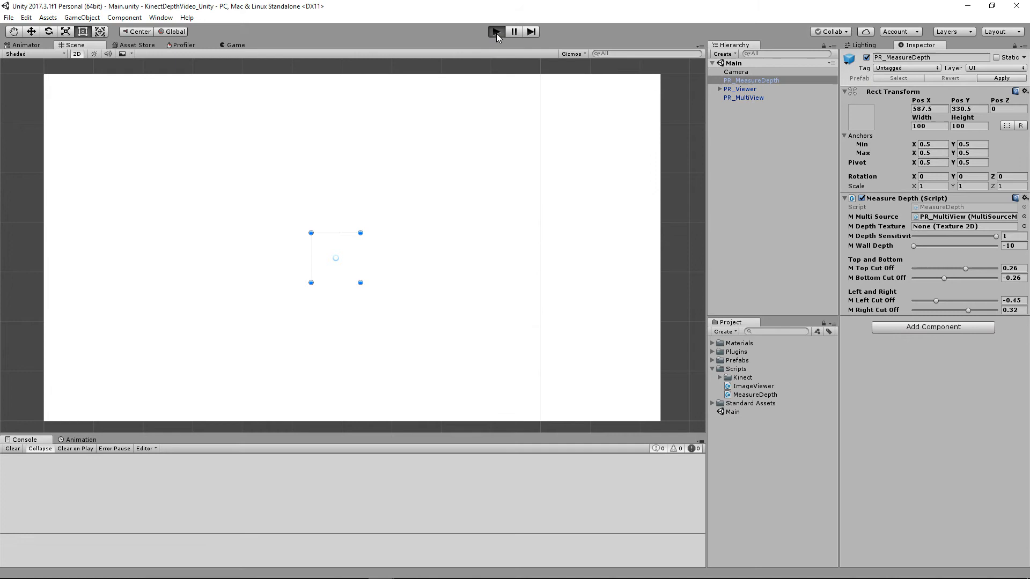
click(495, 31)
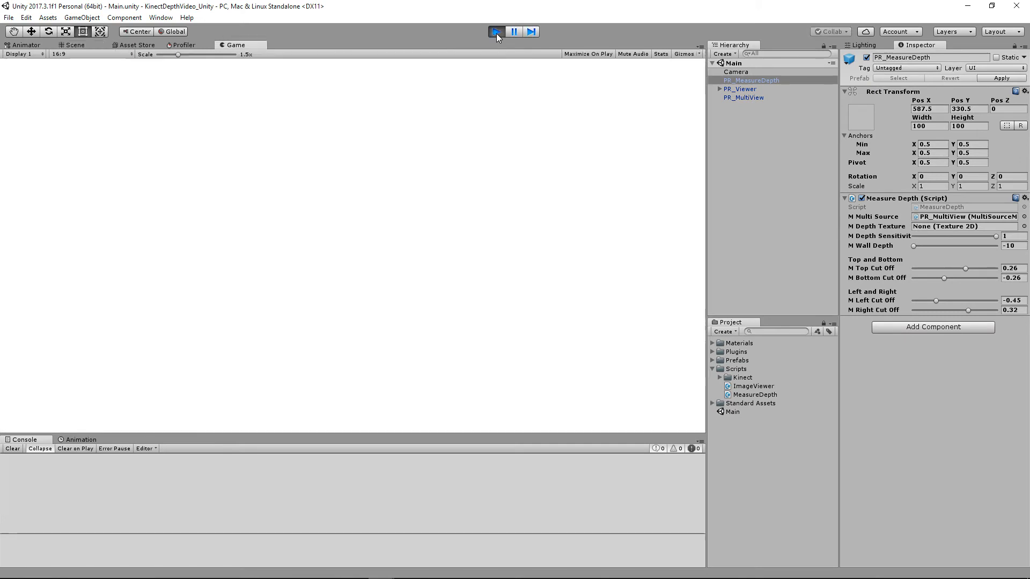
click(494, 31)
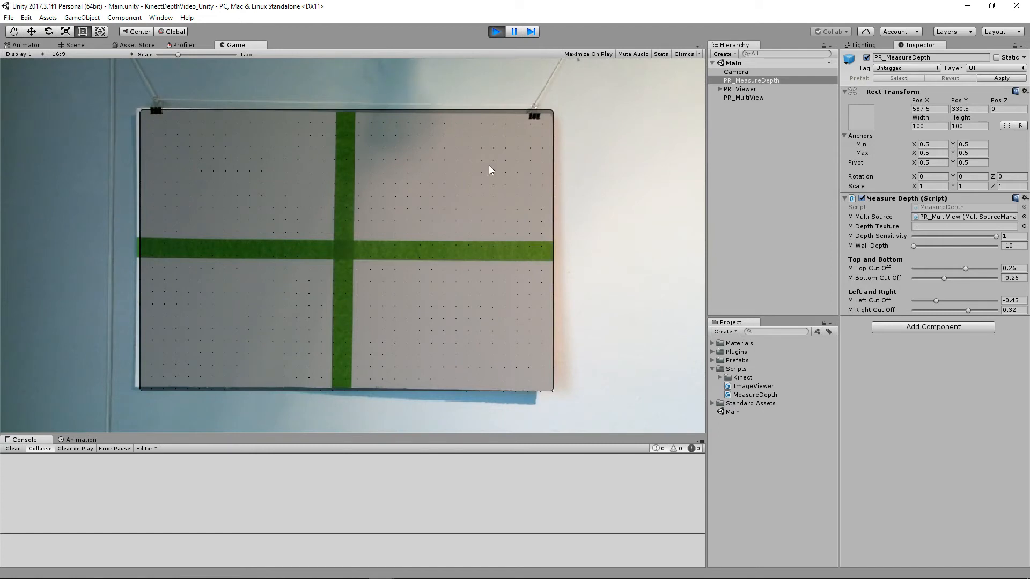
mouse_move(921, 253)
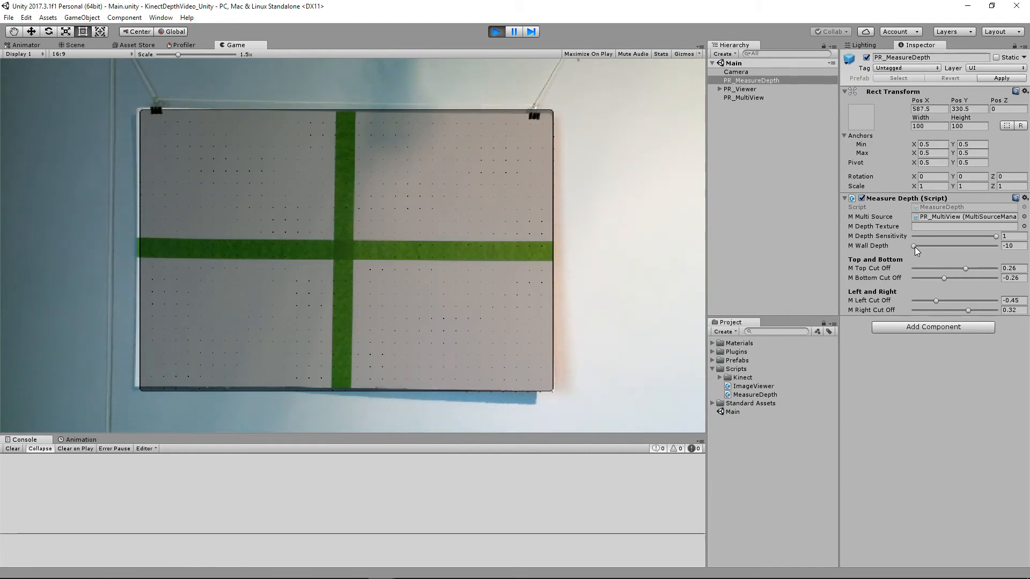
Drag M Wall Depth up from -10 into positive values and enter 1.2
drag(912, 246, 937, 246)
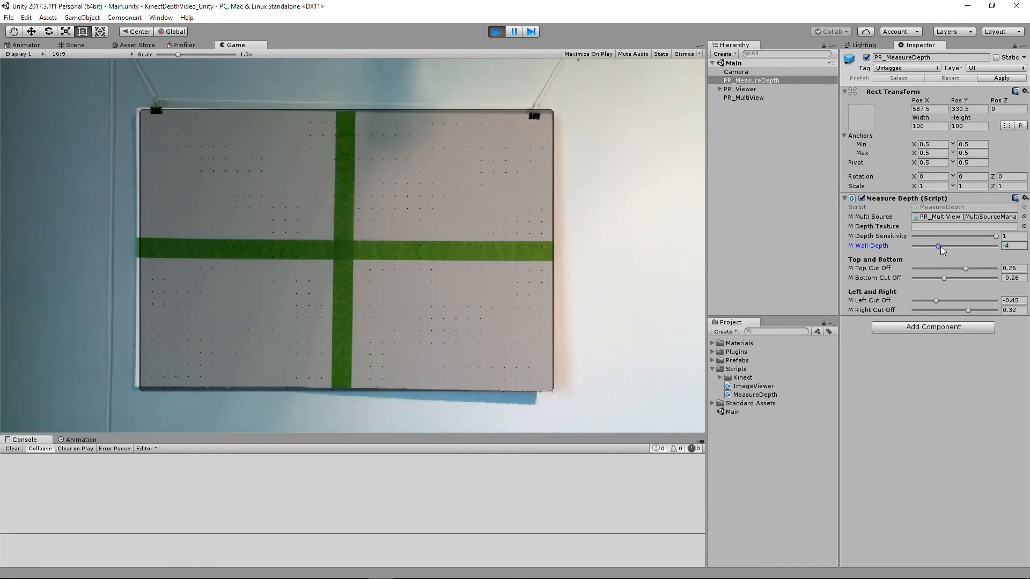
drag(938, 245, 953, 246)
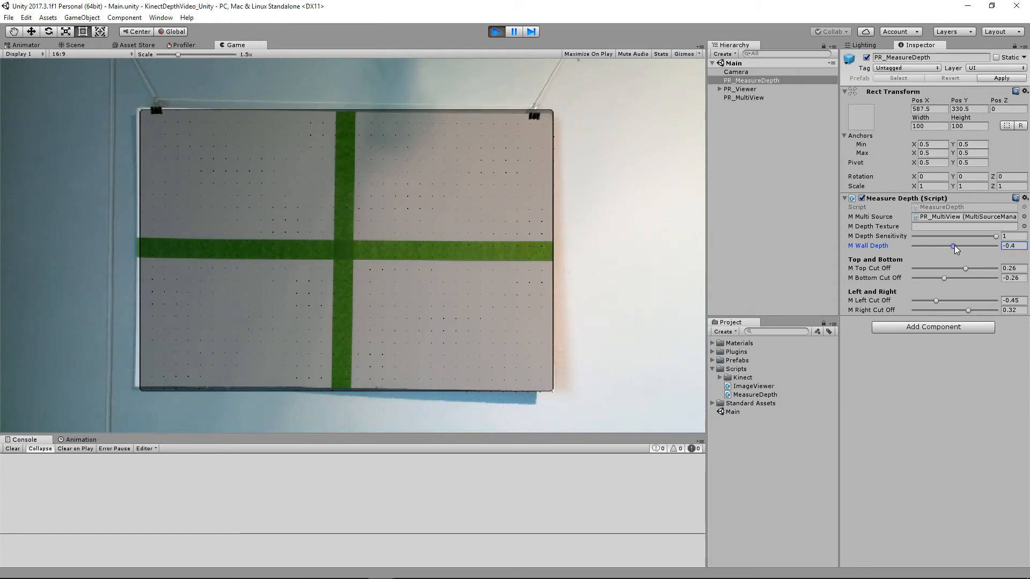
drag(954, 245, 957, 245)
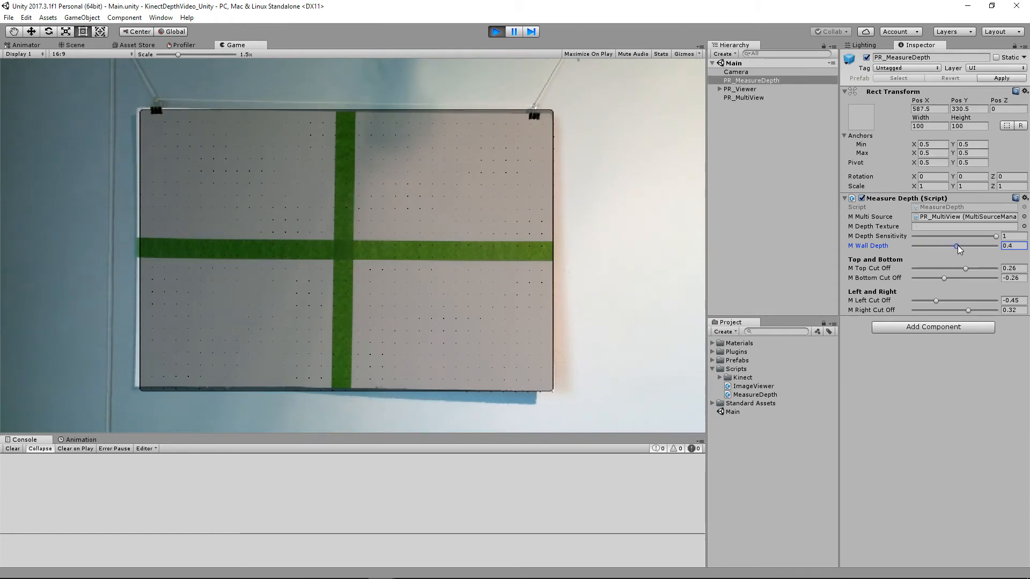
drag(955, 247, 962, 246)
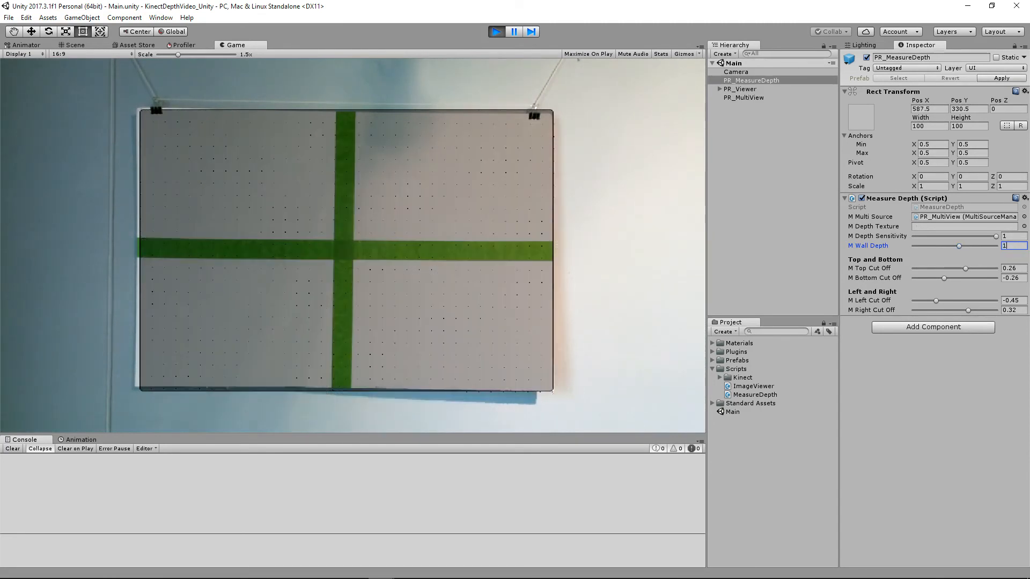
text(1.2)
click(1013, 235)
text(0.9)
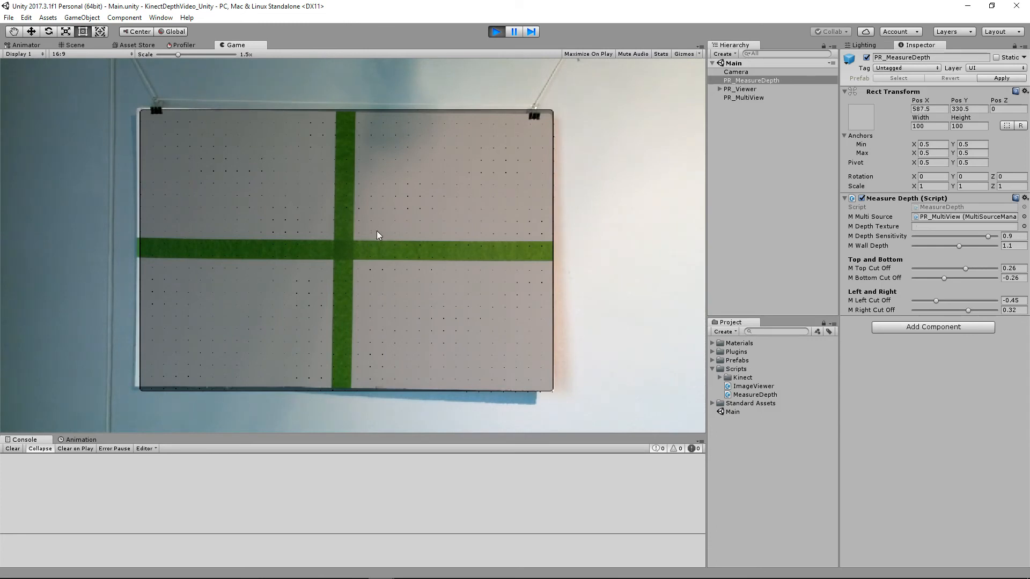
mouse_move(646, 245)
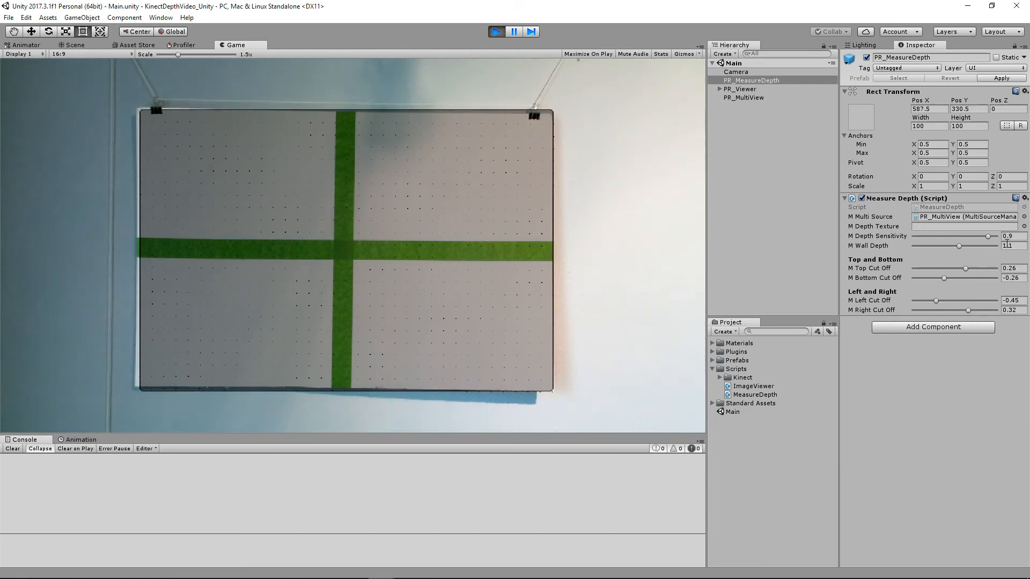
Lower M Depth Sensitivity to 0.5, keeping wall depth at 1.1
click(1014, 236)
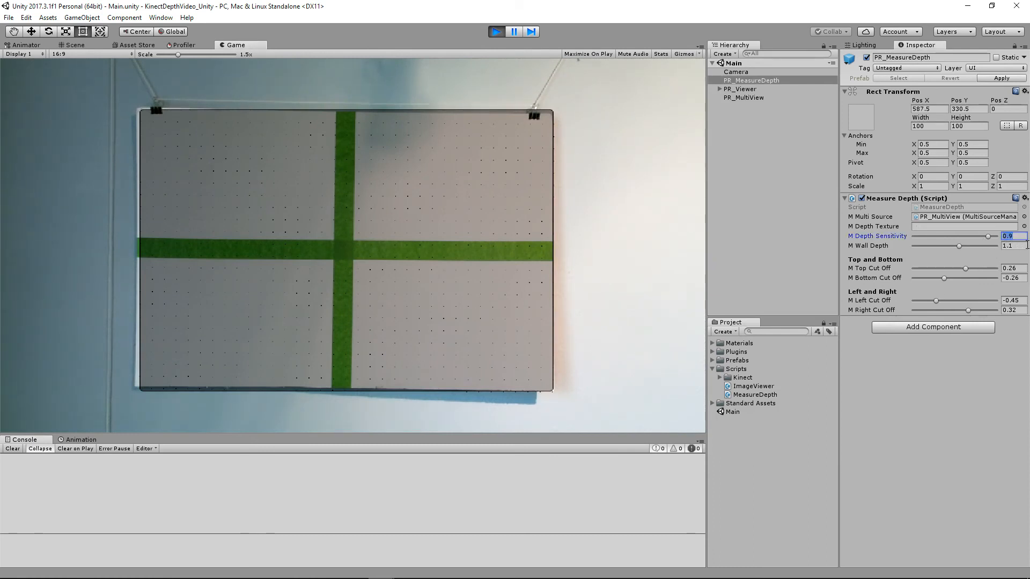
drag(995, 236, 956, 236)
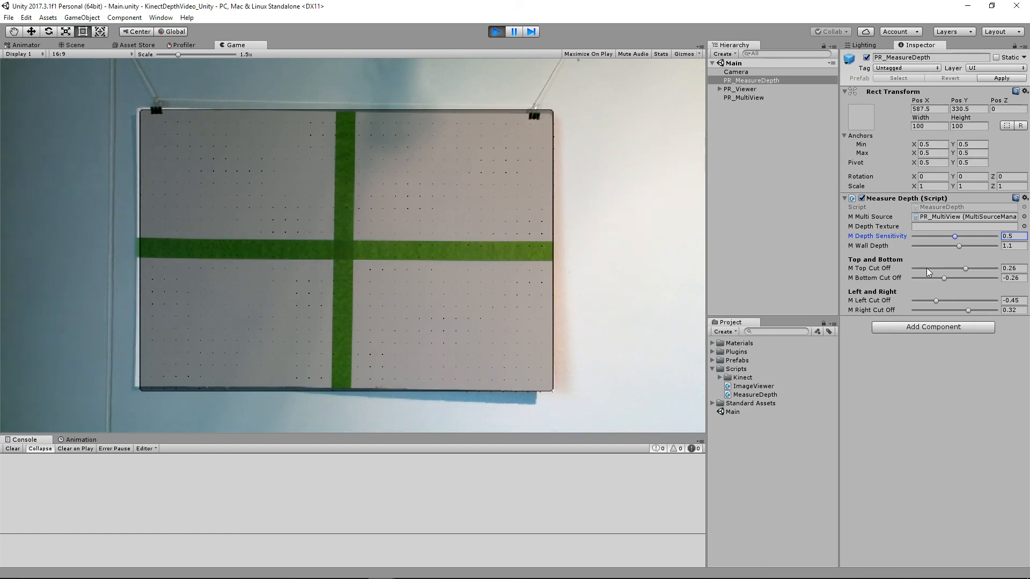